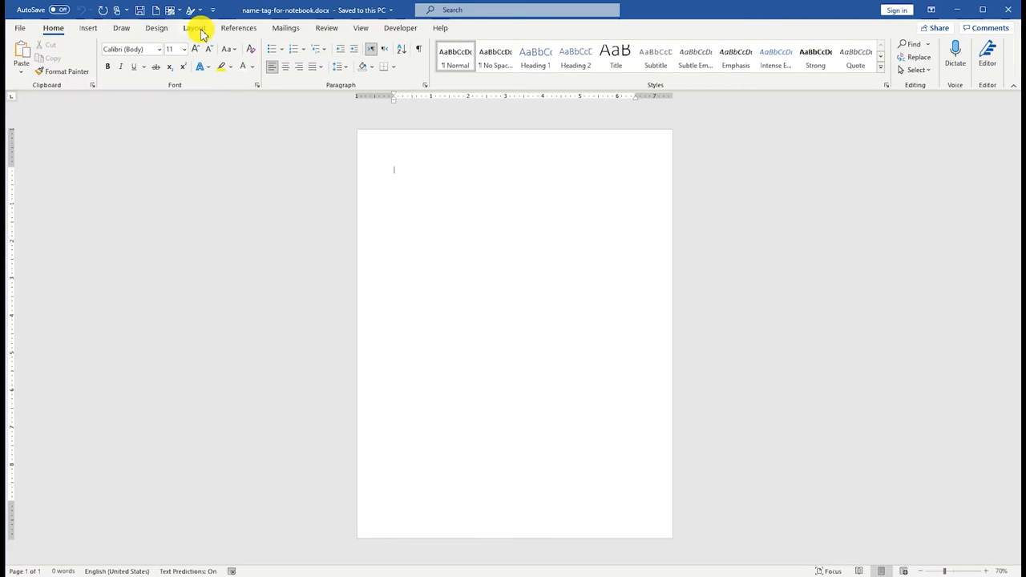
# Step: Set a custom paper size of 3.38 × 2.31 inches in Page Setup
pyautogui.click(84, 58)
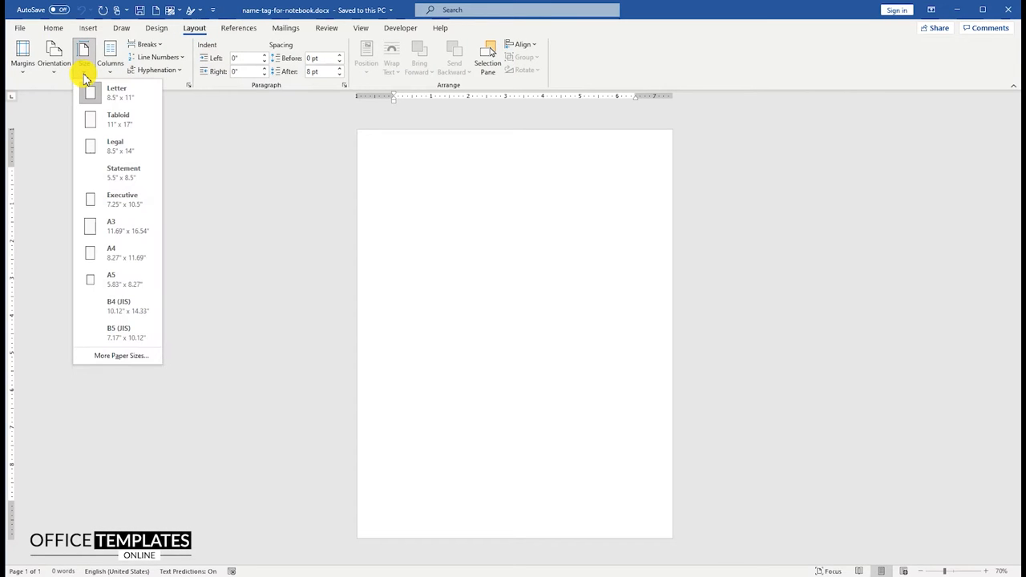
pyautogui.click(120, 356)
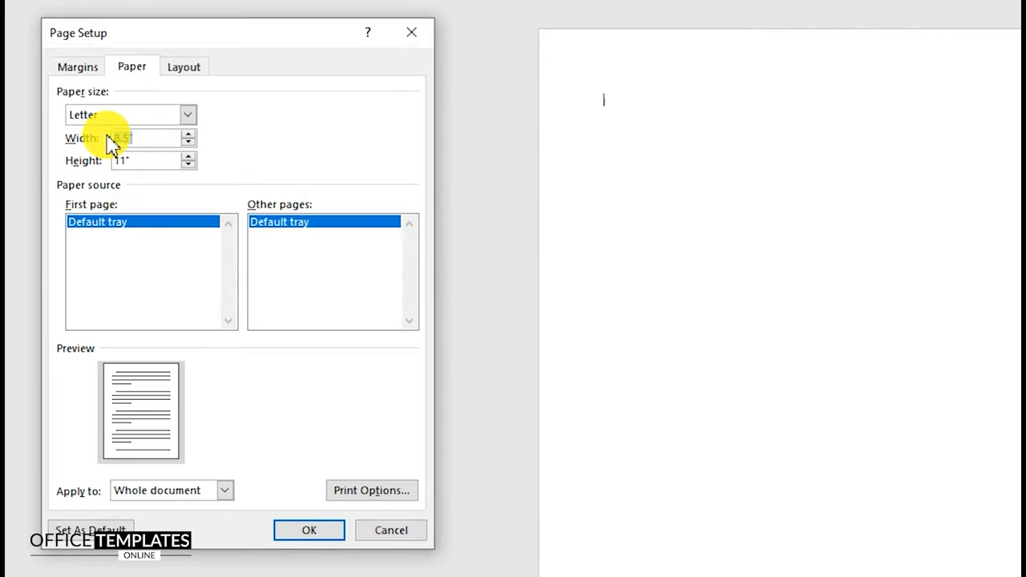
pyautogui.write('3.38')
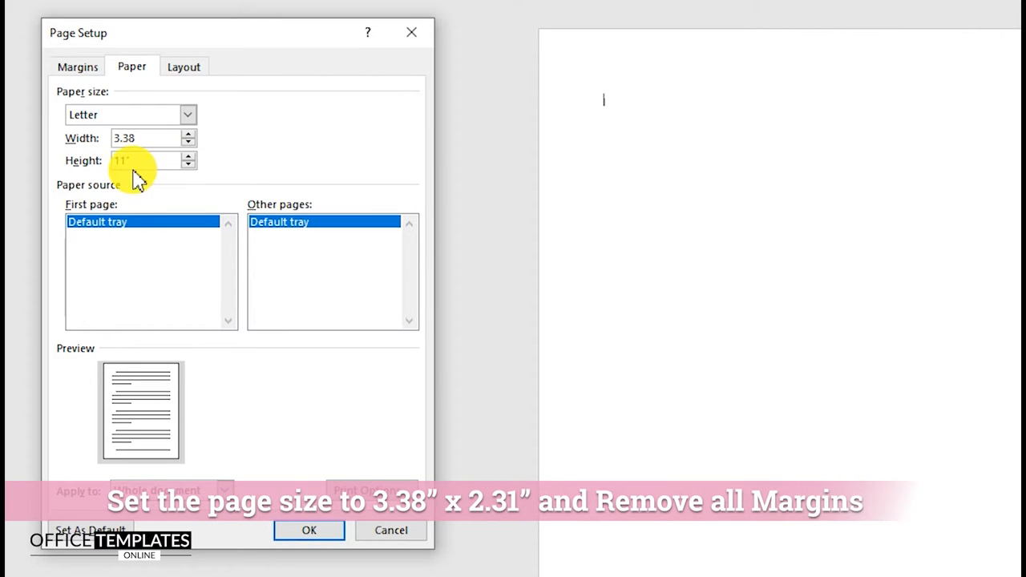
pyautogui.write('2.31')
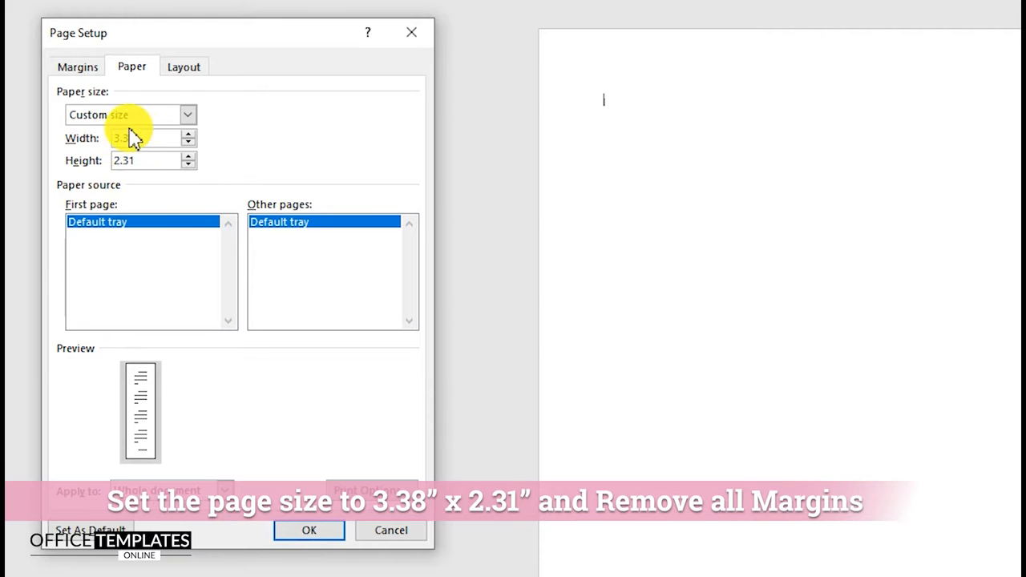
# Step: Set all margins to 0 and apply the new page size
pyautogui.click(76, 65)
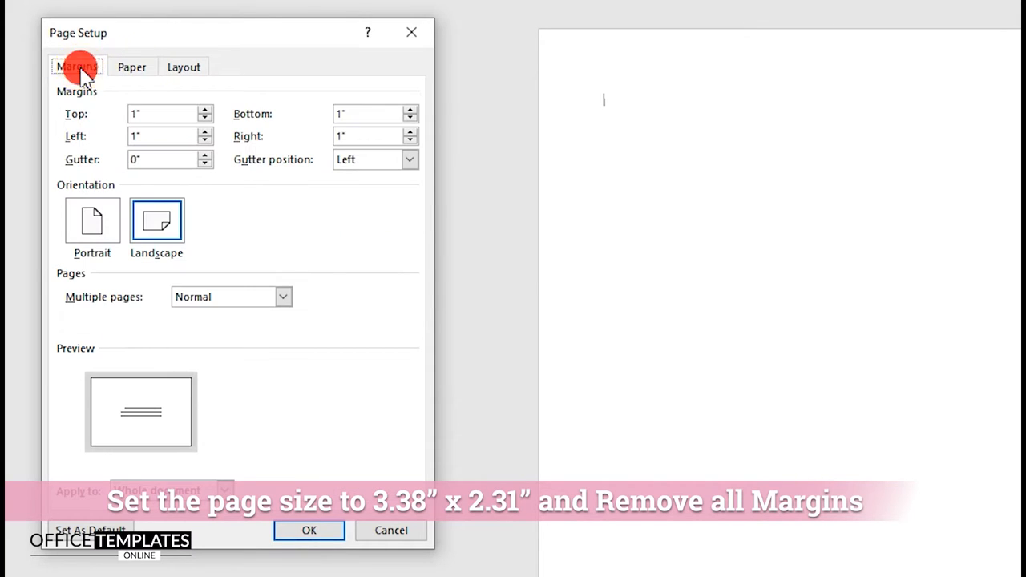
pyautogui.click(160, 112)
pyautogui.write('0')
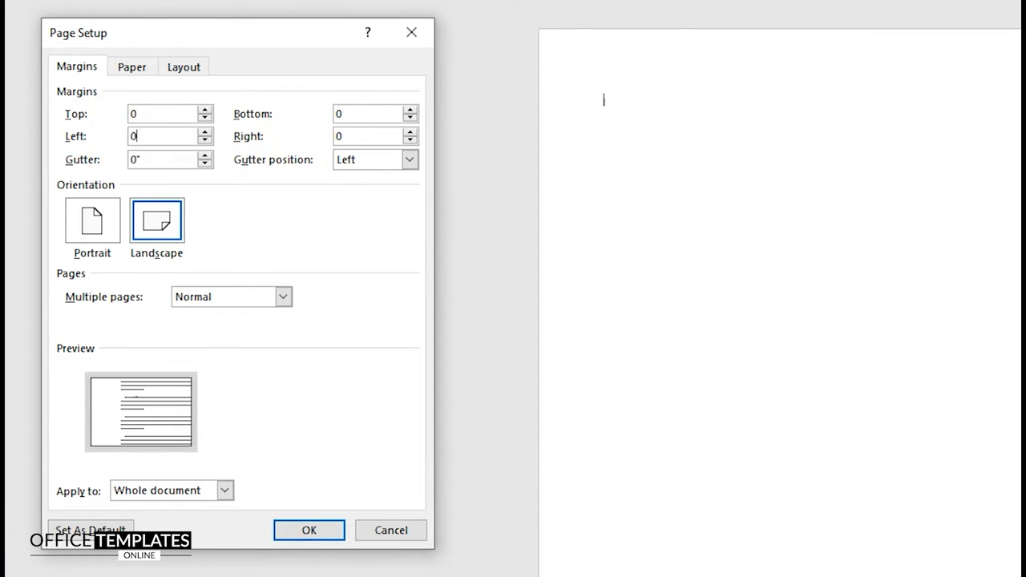
pyautogui.click(308, 530)
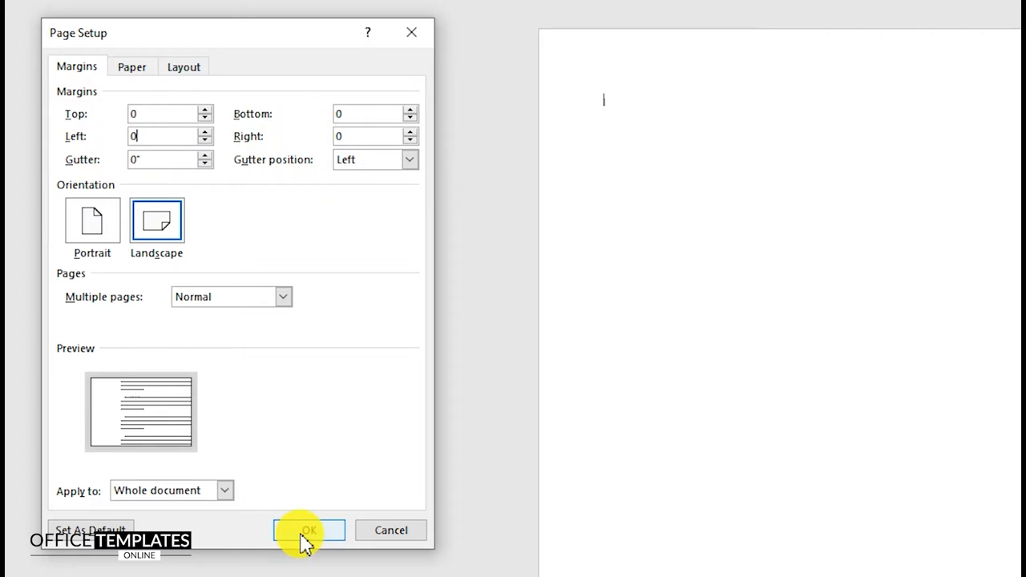
pyautogui.click(310, 529)
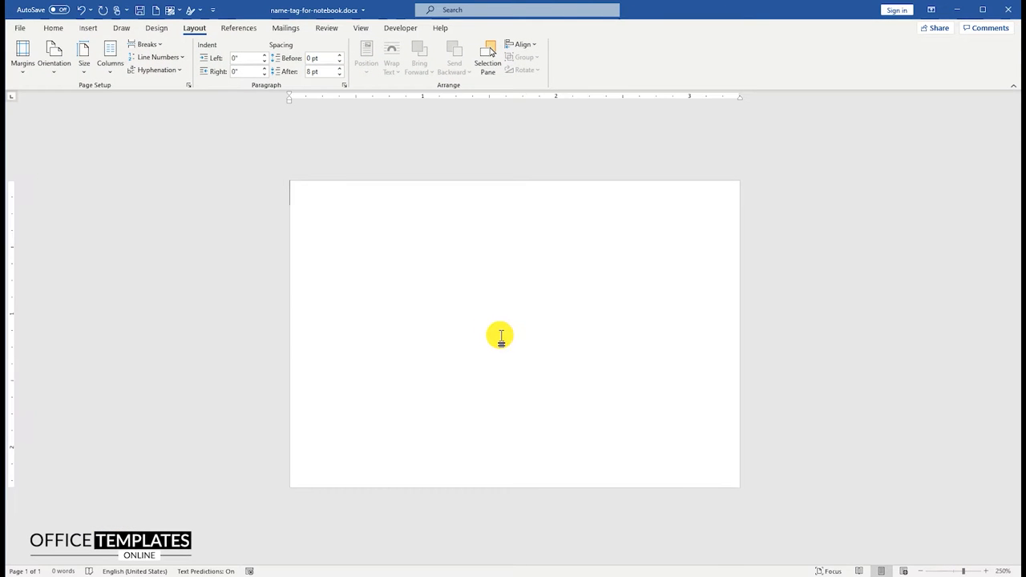
# Step: Draw a rectangle across the top of the card and start editing its points
pyautogui.click(83, 28)
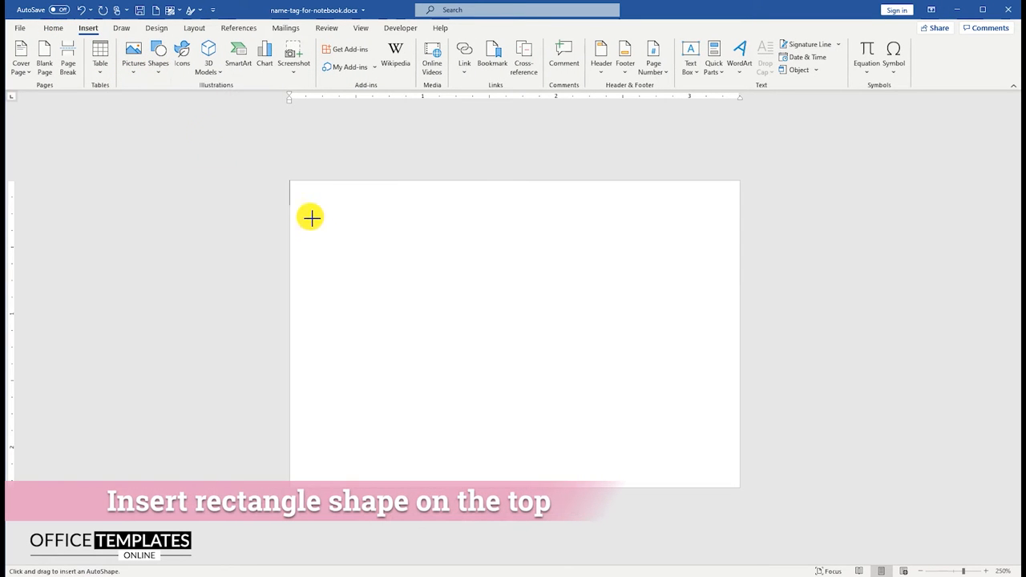
pyautogui.moveTo(288, 185)
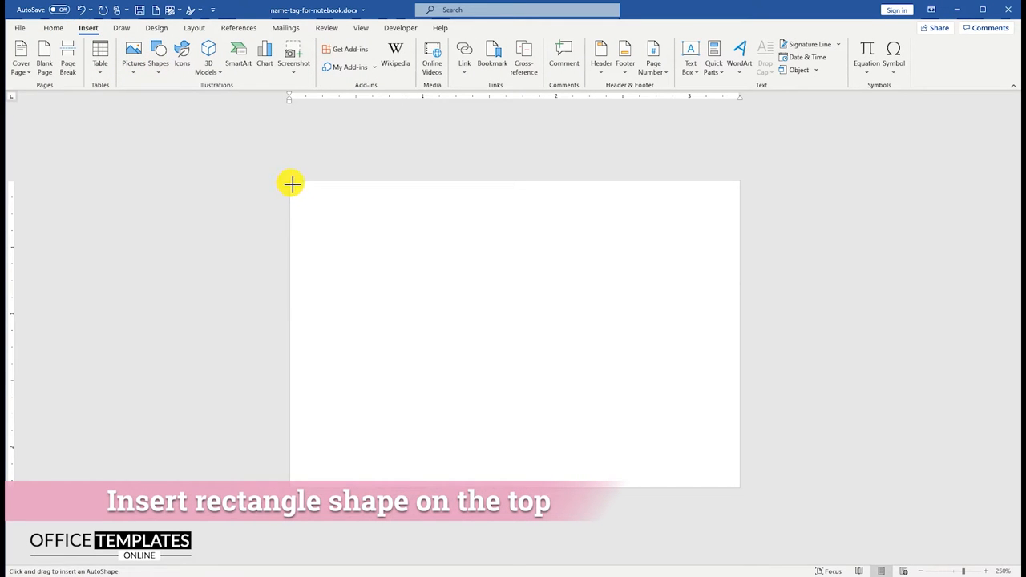
pyautogui.moveTo(292, 185); pyautogui.dragTo(738, 266)
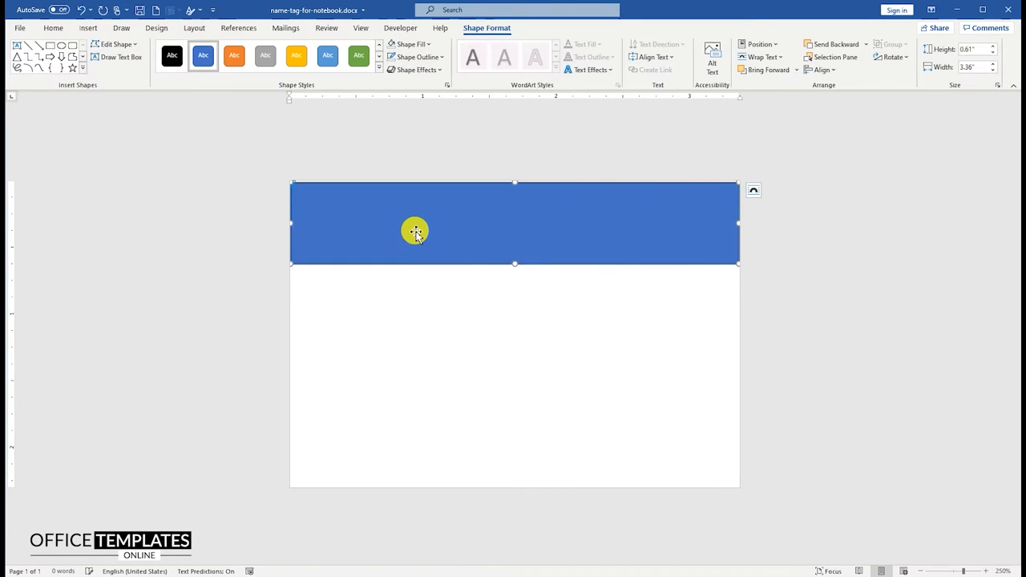
pyautogui.rightClick(417, 231)
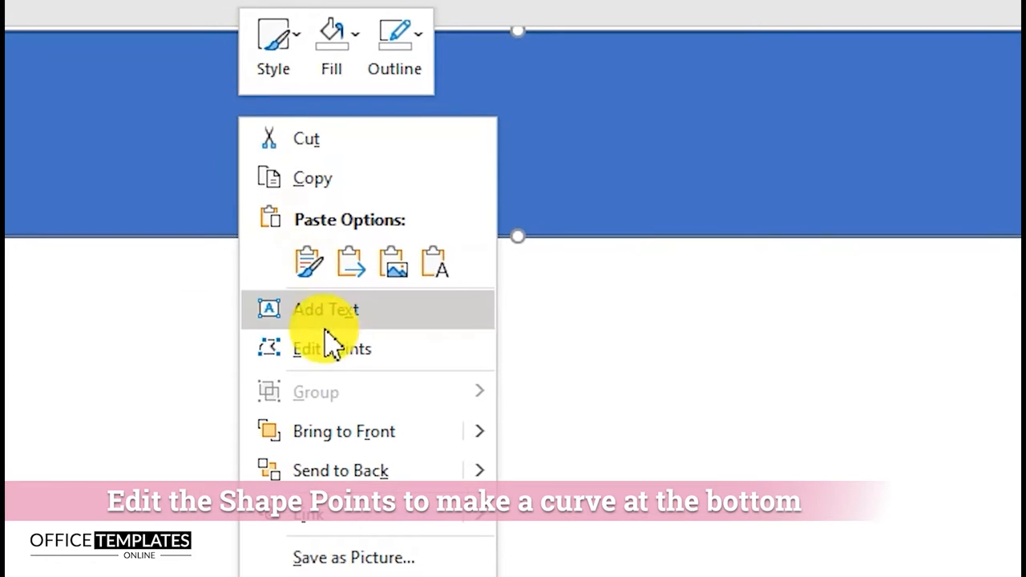
pyautogui.click(326, 310)
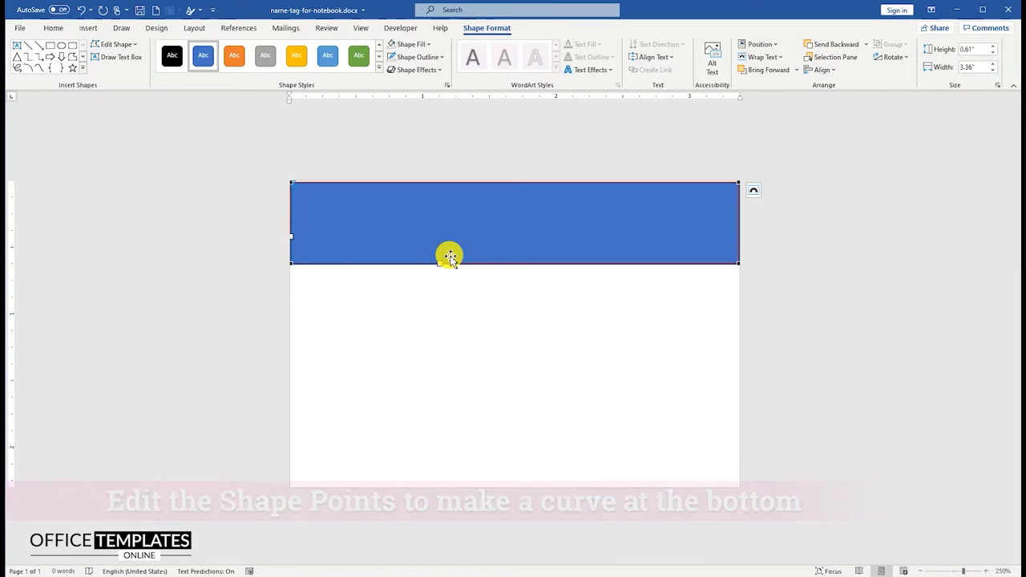
# Step: Curve the rectangle's bottom edge into a wave with a thick black outline
pyautogui.moveTo(449, 257); pyautogui.dragTo(443, 300)
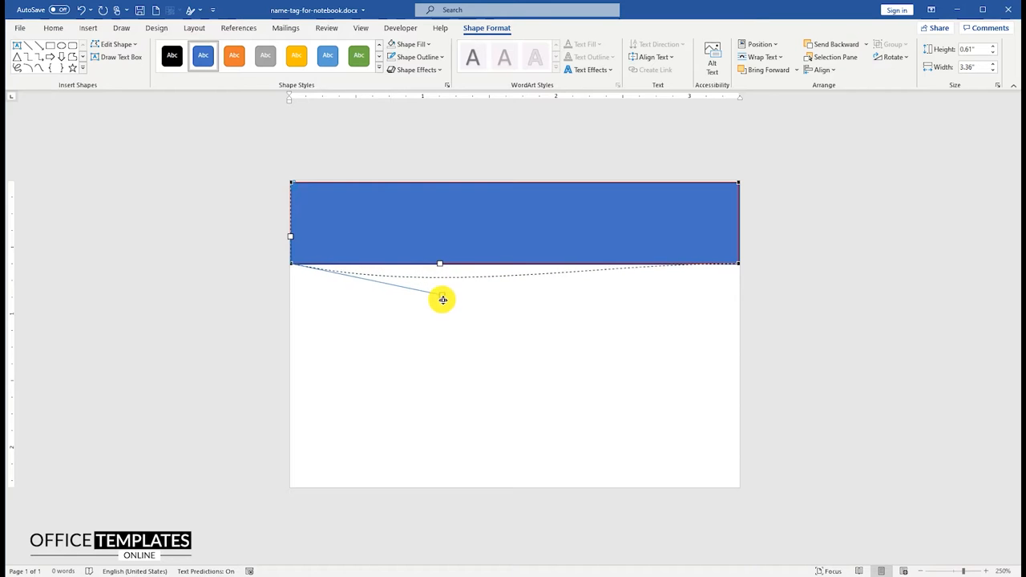
pyautogui.moveTo(443, 300); pyautogui.dragTo(436, 329)
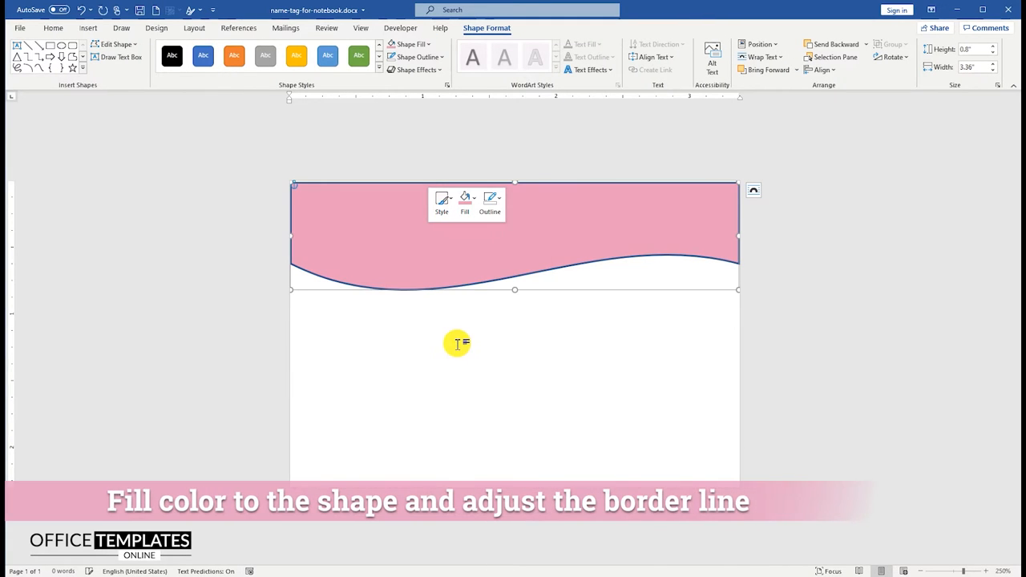
pyautogui.click(491, 199)
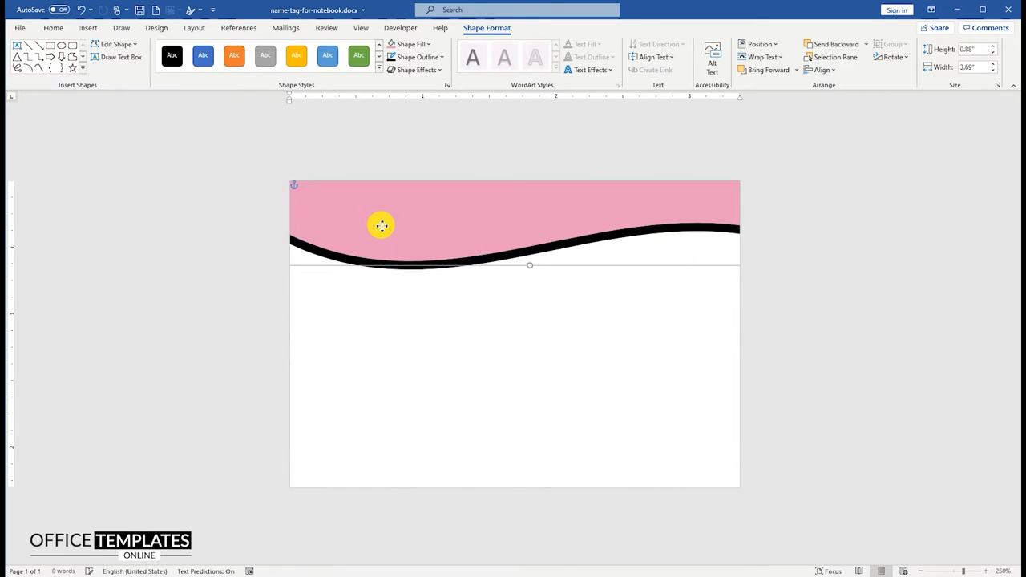
pyautogui.click(410, 346)
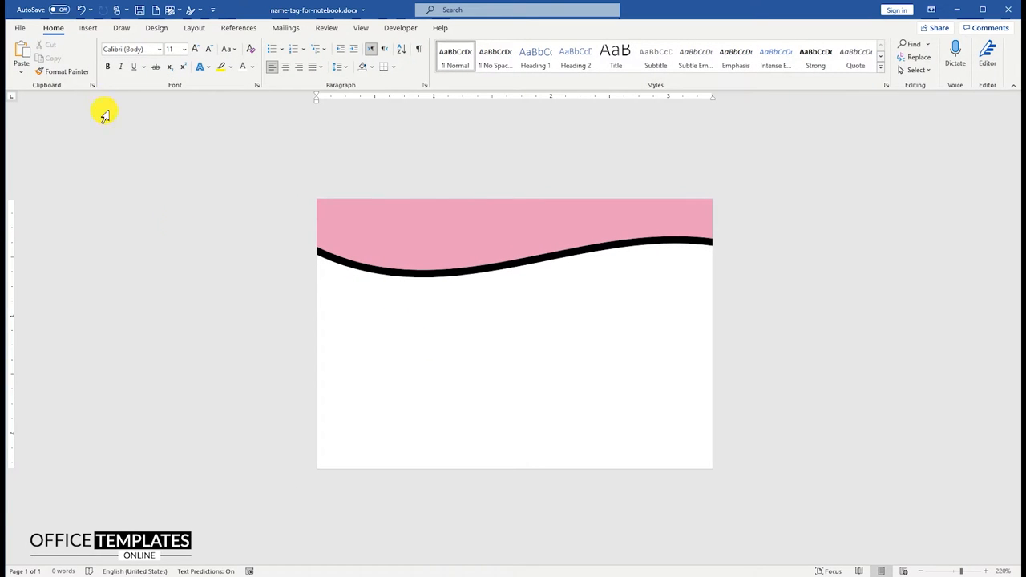
# Step: Insert the cartoon girl picture floating over the card and move it to the bottom-right corner
pyautogui.click(138, 51)
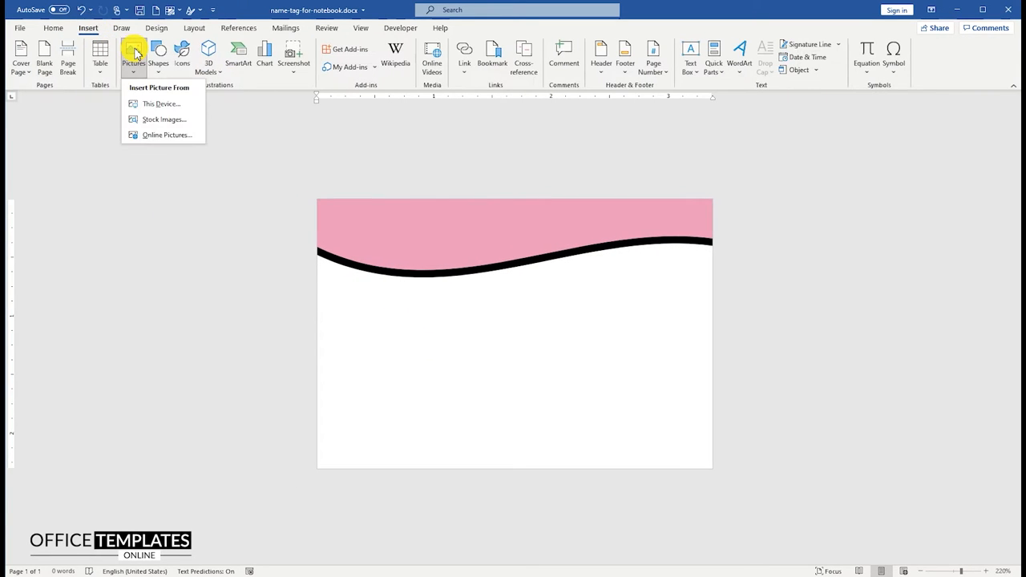
pyautogui.click(161, 103)
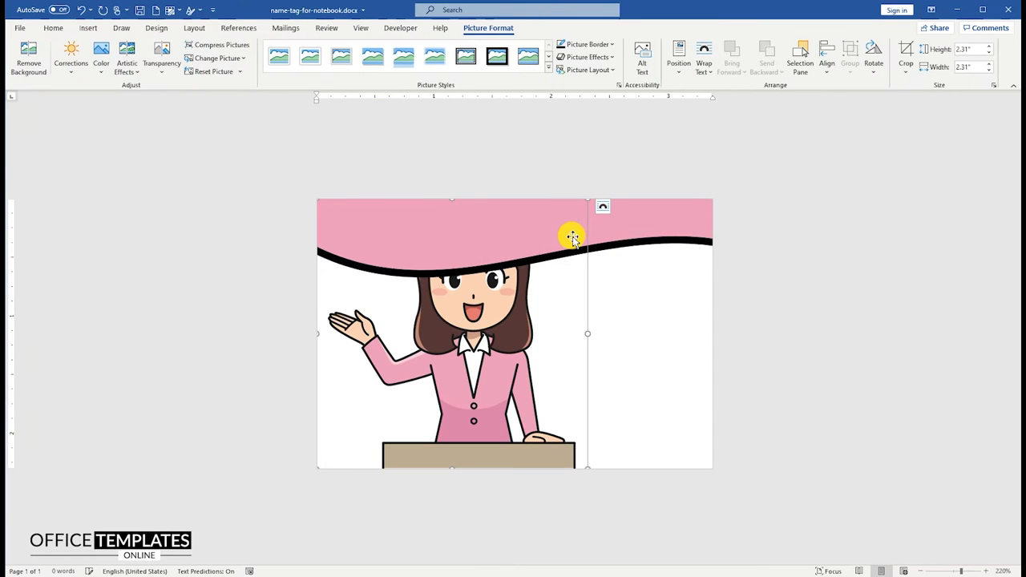
pyautogui.click(603, 205)
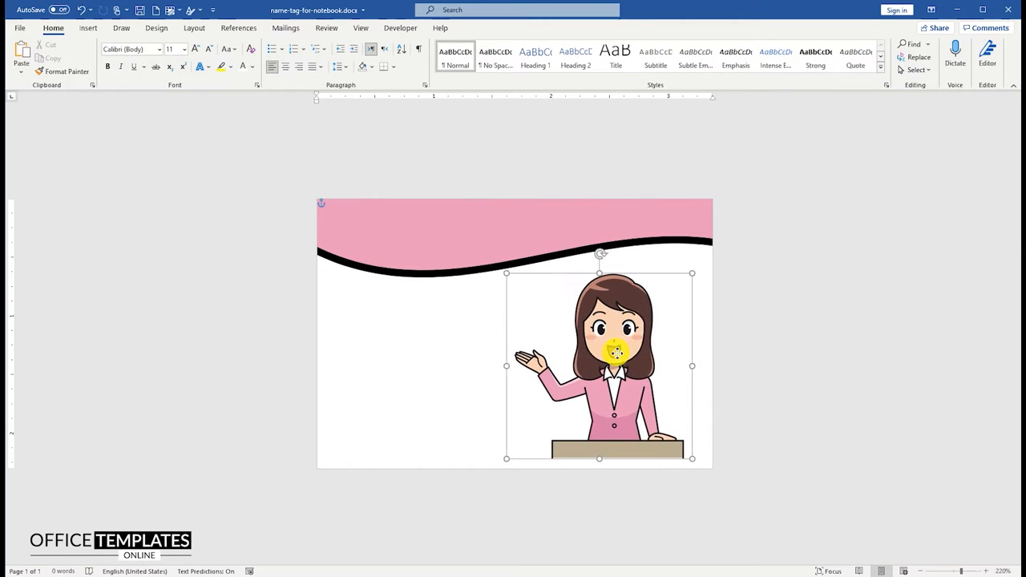
pyautogui.moveTo(600, 366); pyautogui.dragTo(613, 376)
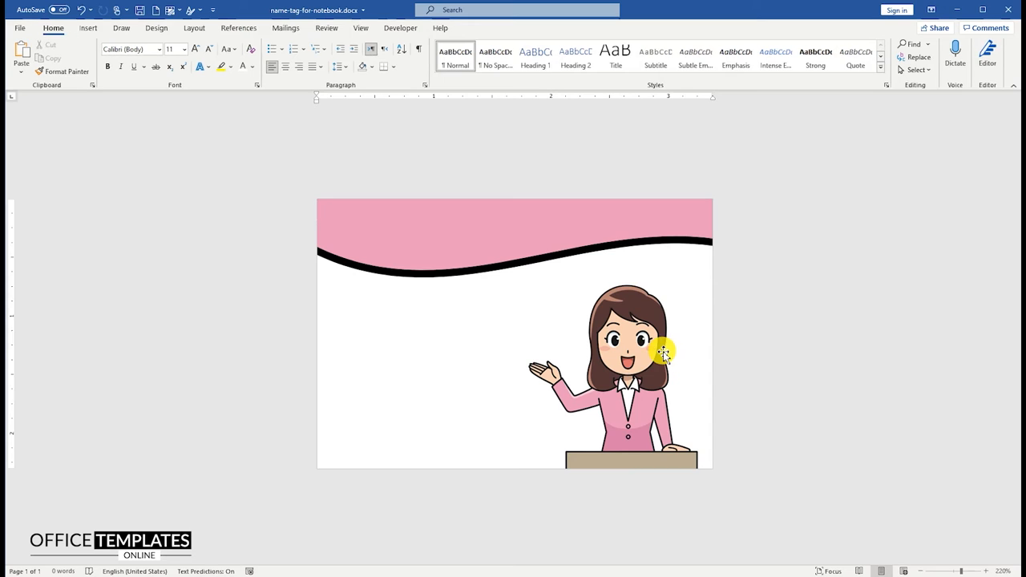
pyautogui.click(664, 353)
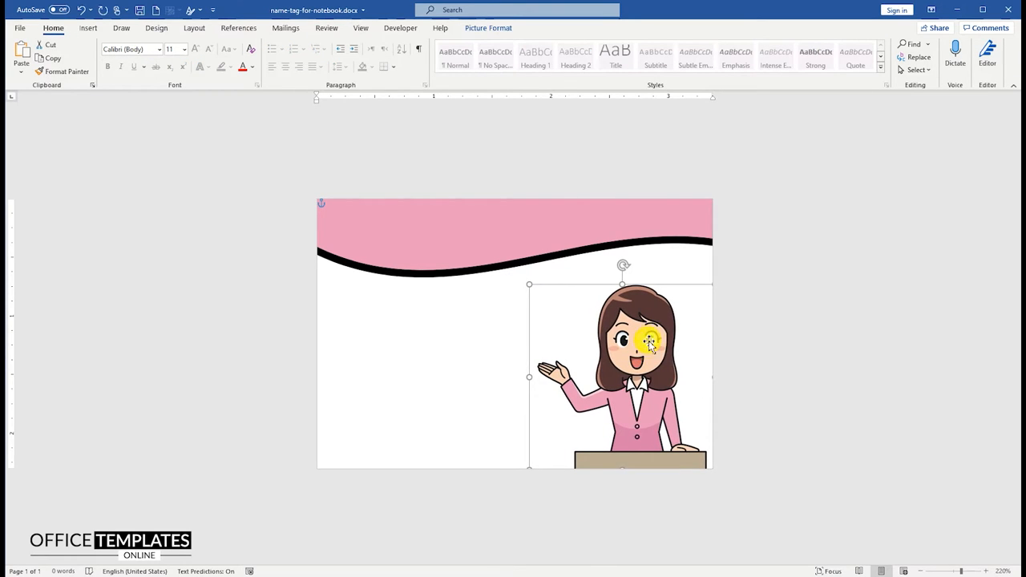
pyautogui.click(83, 29)
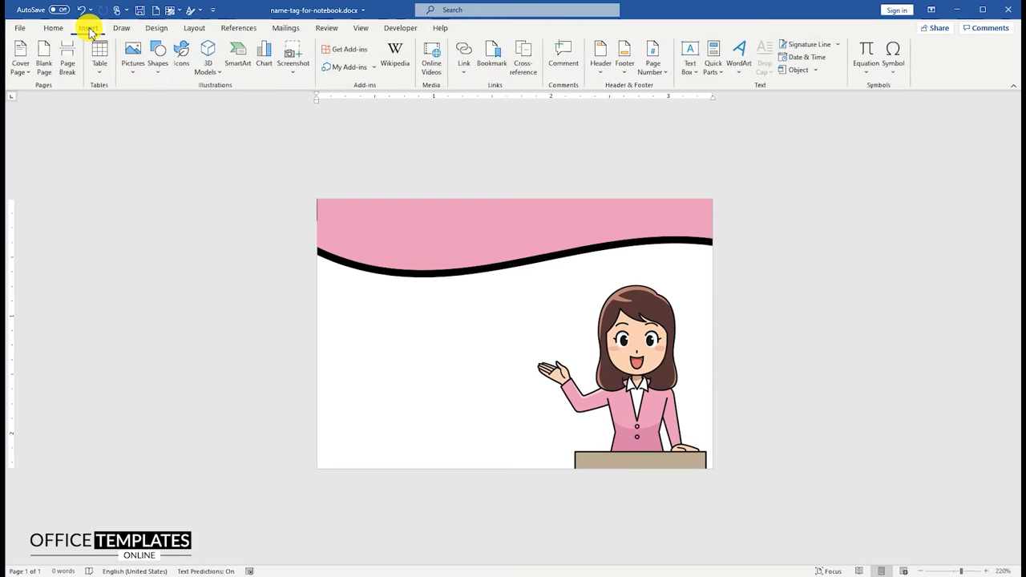
# Step: Insert another picture set In Front of Text and finish placing the artwork in the corner
pyautogui.click(132, 55)
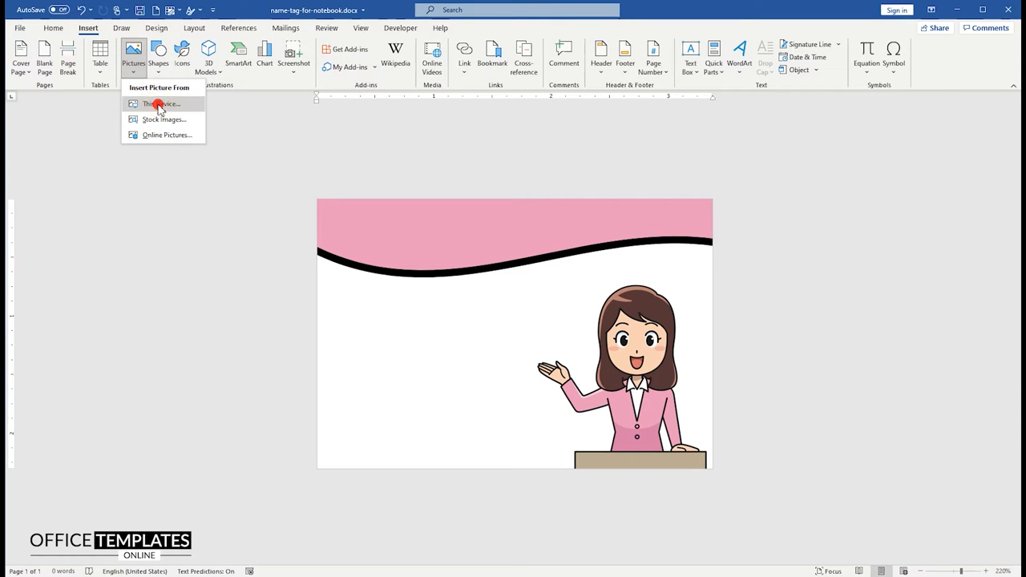
pyautogui.click(160, 103)
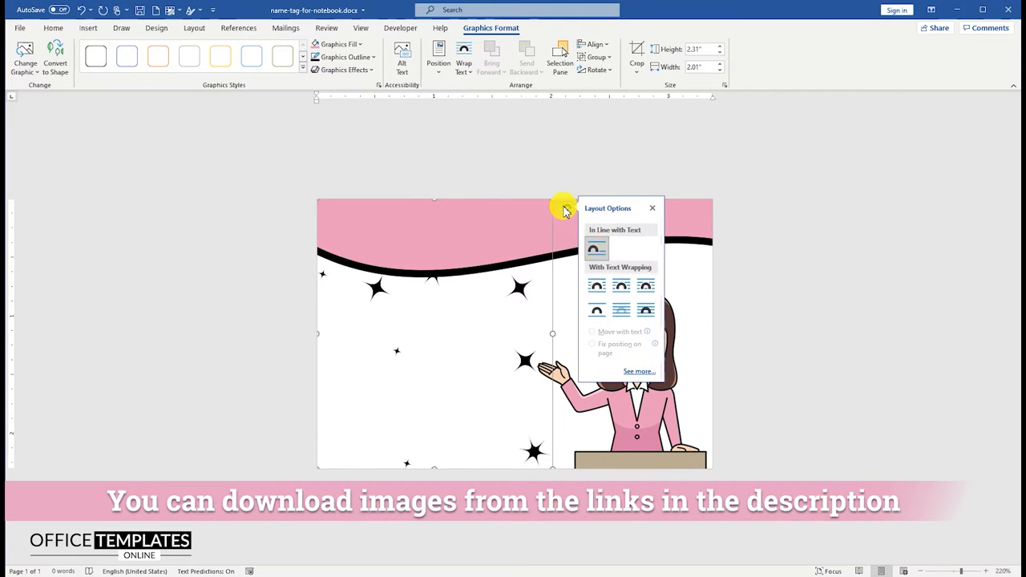
pyautogui.click(649, 310)
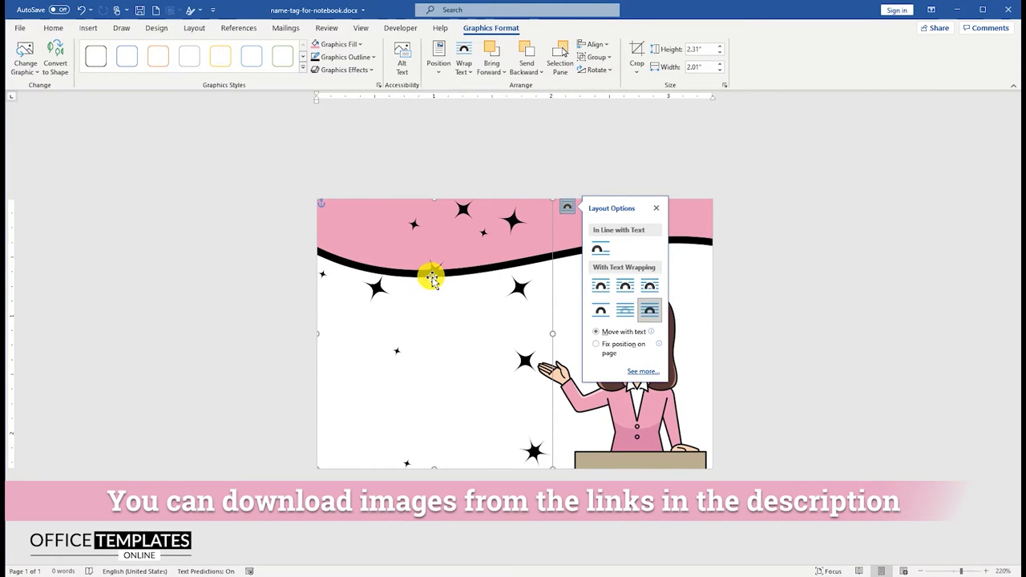
pyautogui.click(658, 208)
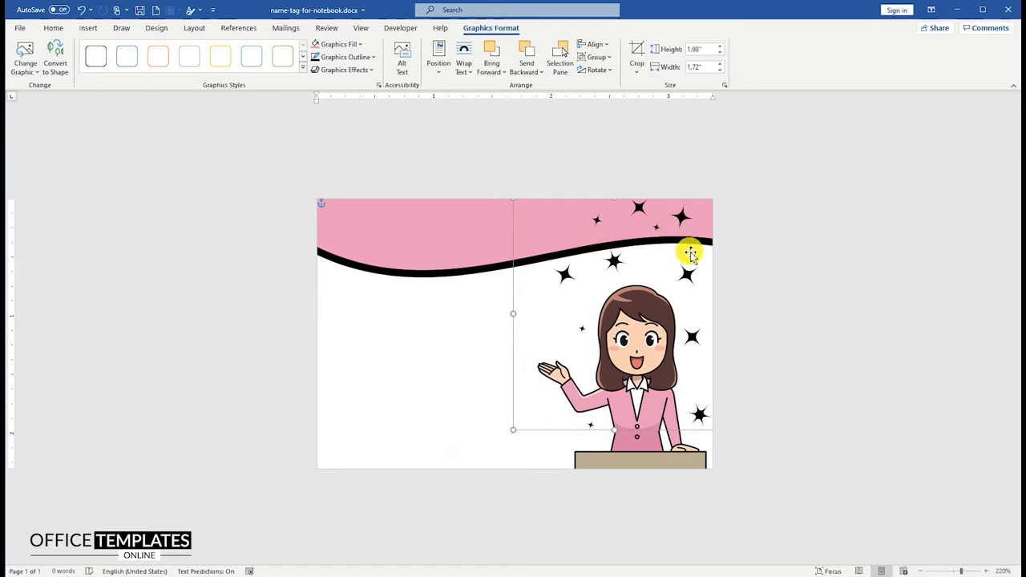
pyautogui.rightClick(689, 254)
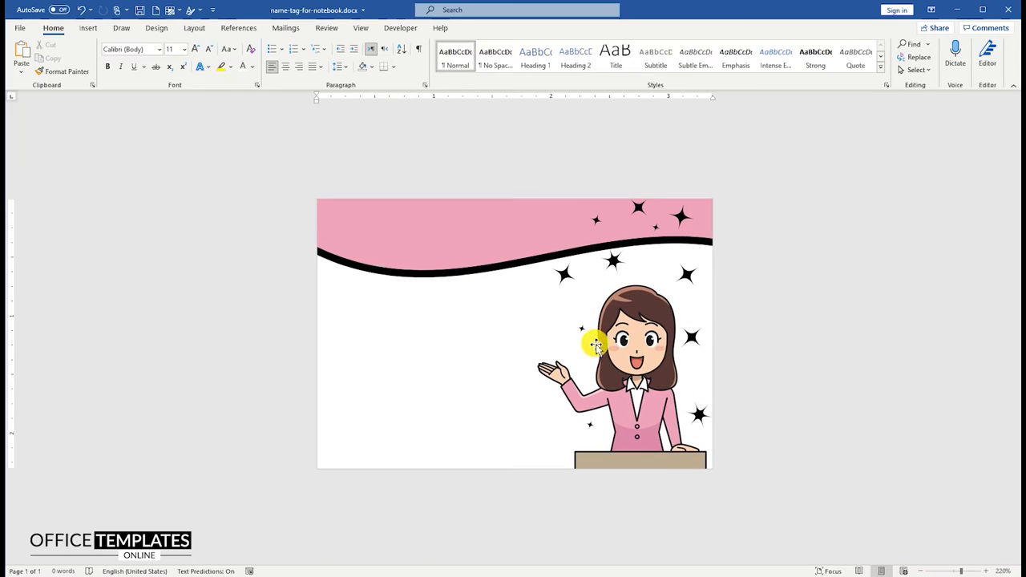
pyautogui.click(593, 343)
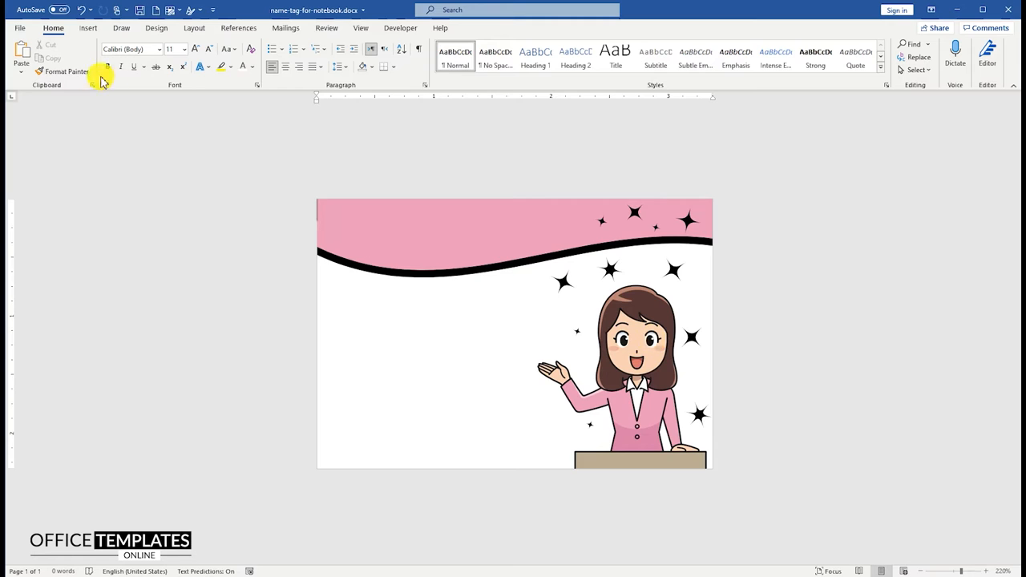
# Step: Draw a text box in the header reading SCHOOL NAME HERE
pyautogui.click(85, 29)
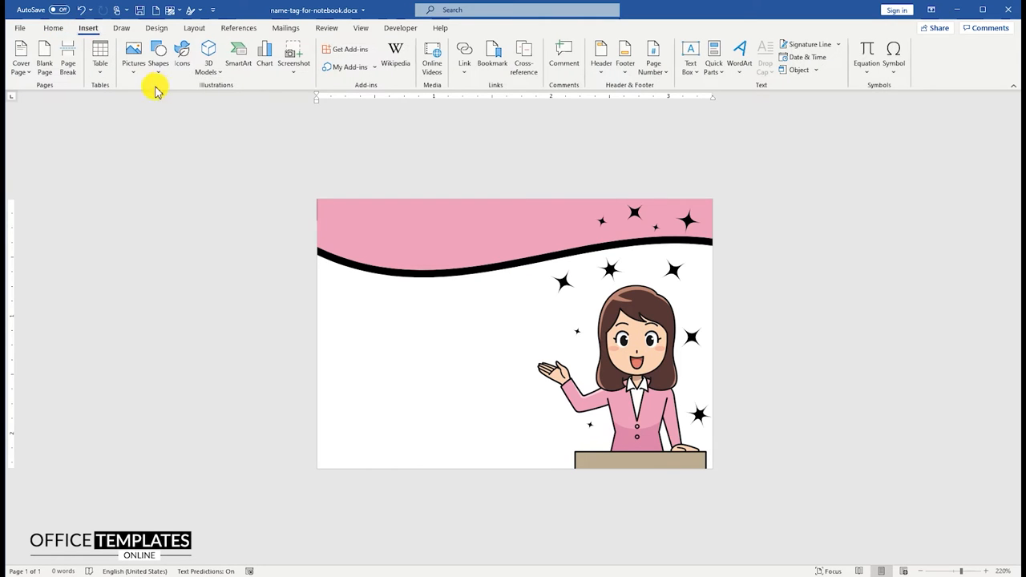
pyautogui.click(157, 58)
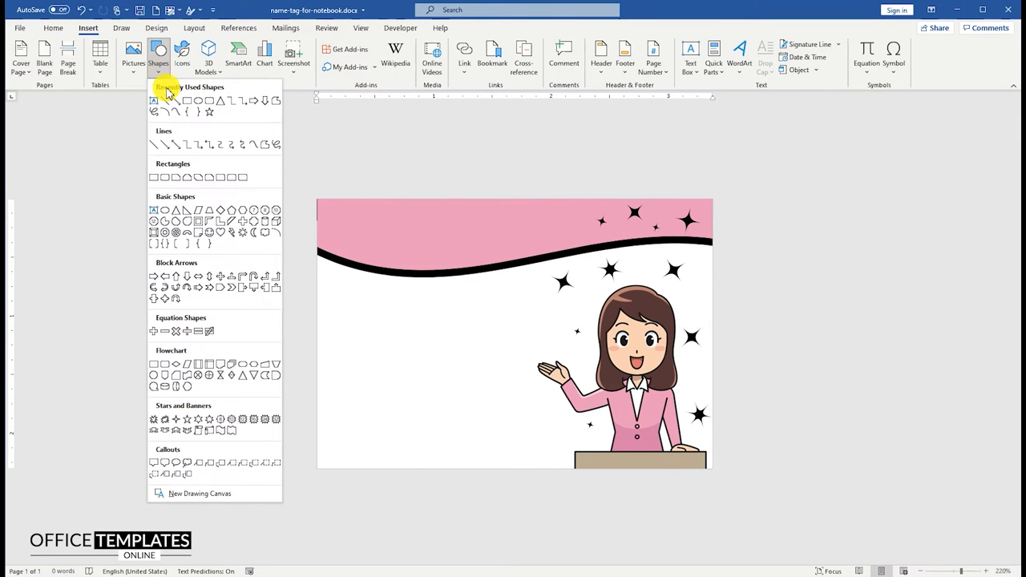
pyautogui.click(186, 100)
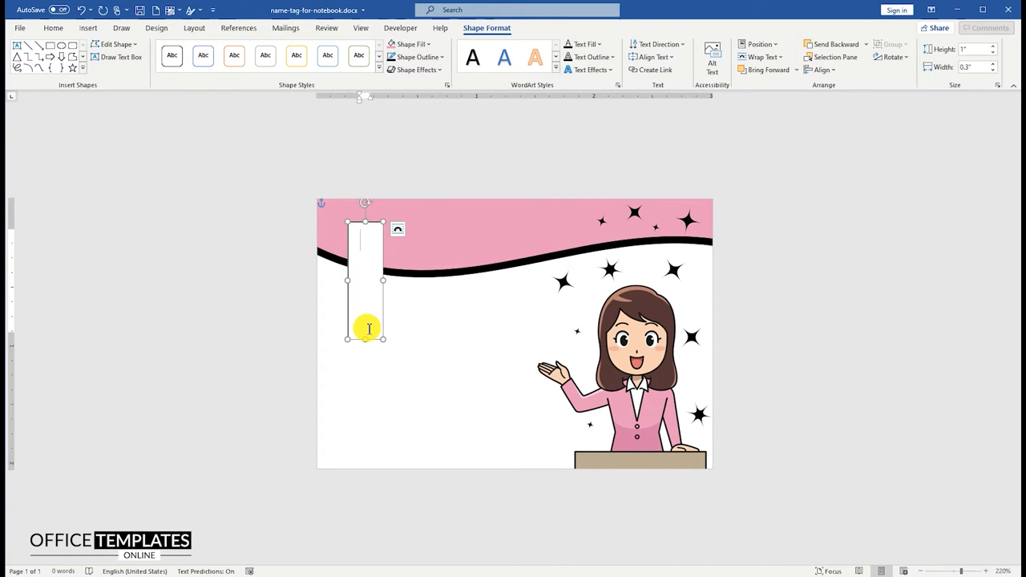
pyautogui.write('SCHOOL')
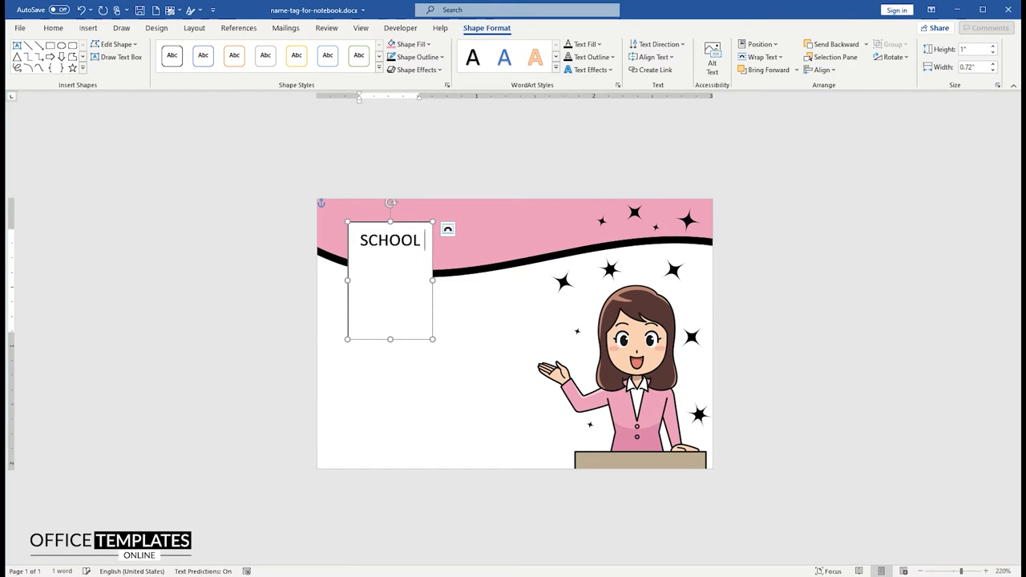
pyautogui.write('NAME HERE')
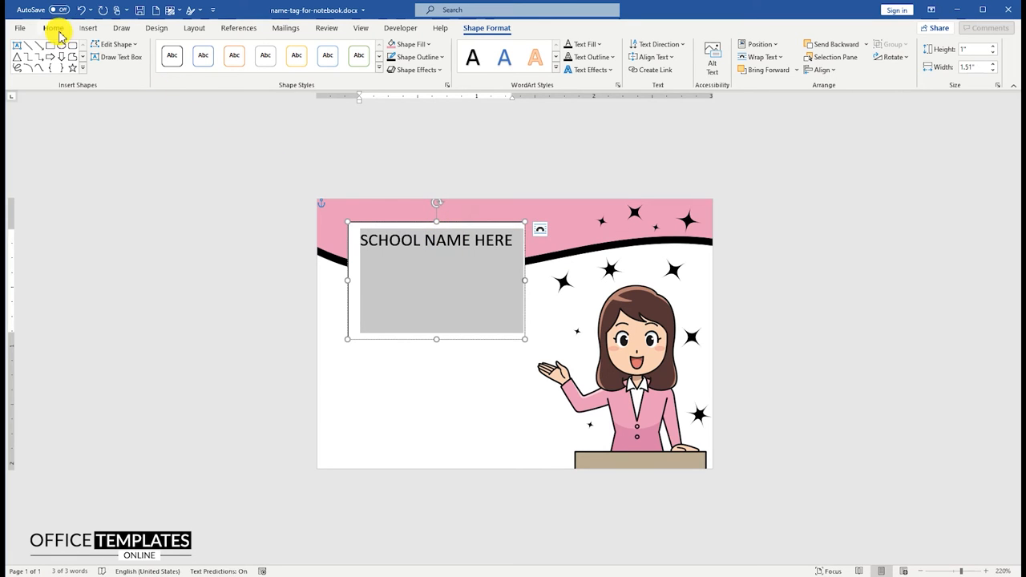
# Step: Format the school name box and remove its fill
pyautogui.click(53, 29)
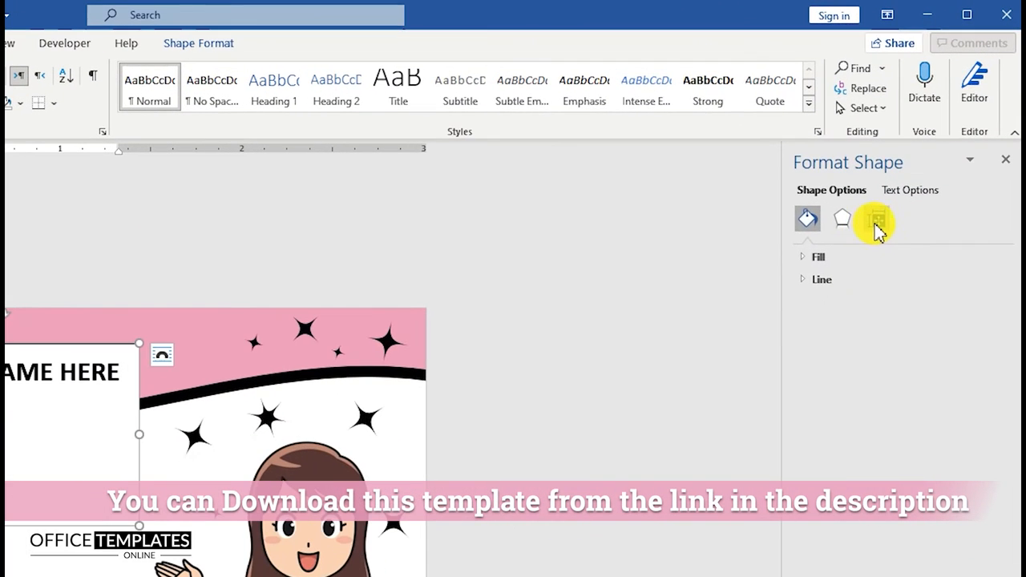
pyautogui.click(875, 218)
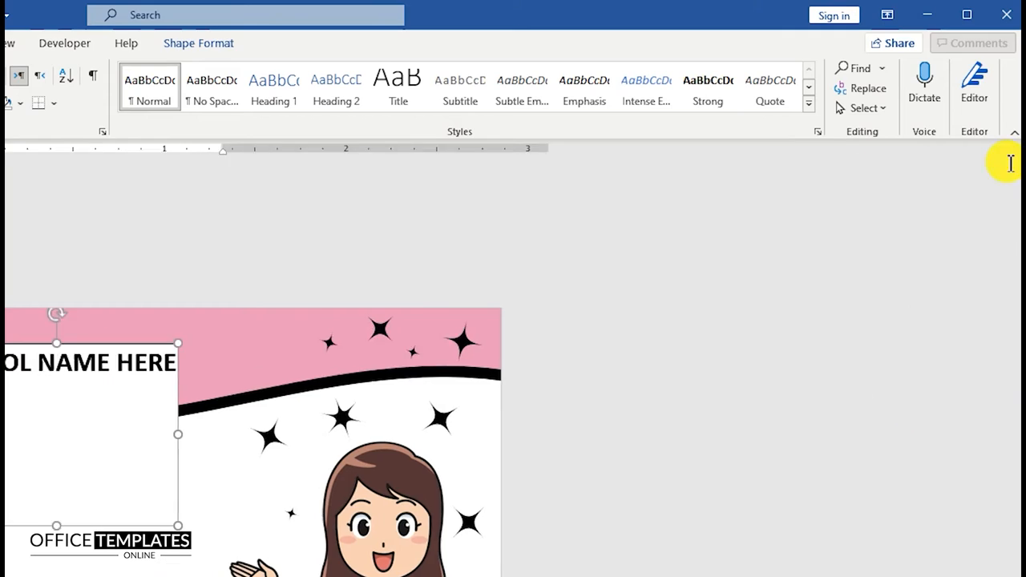
pyautogui.rightClick(433, 227)
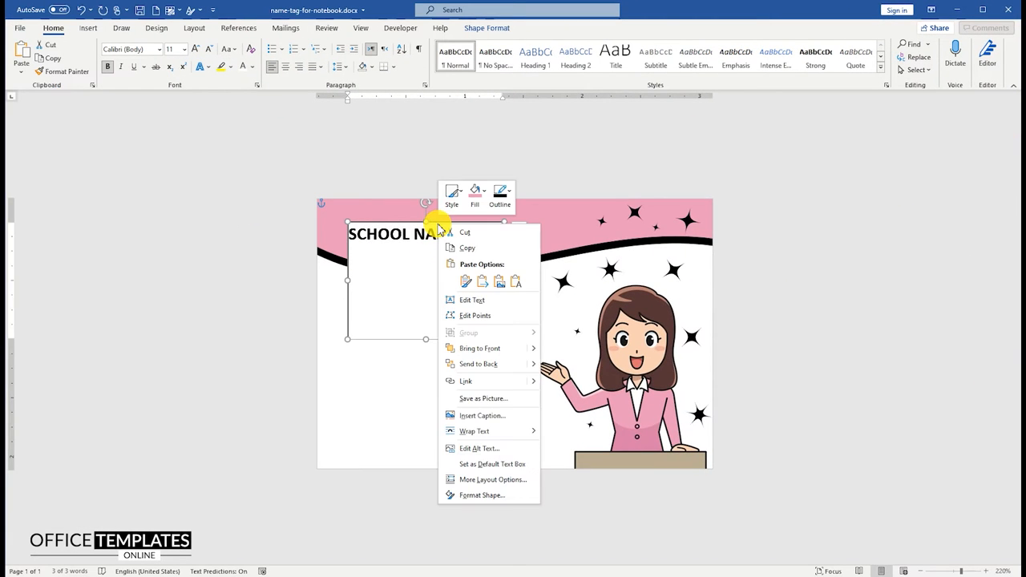
pyautogui.click(474, 194)
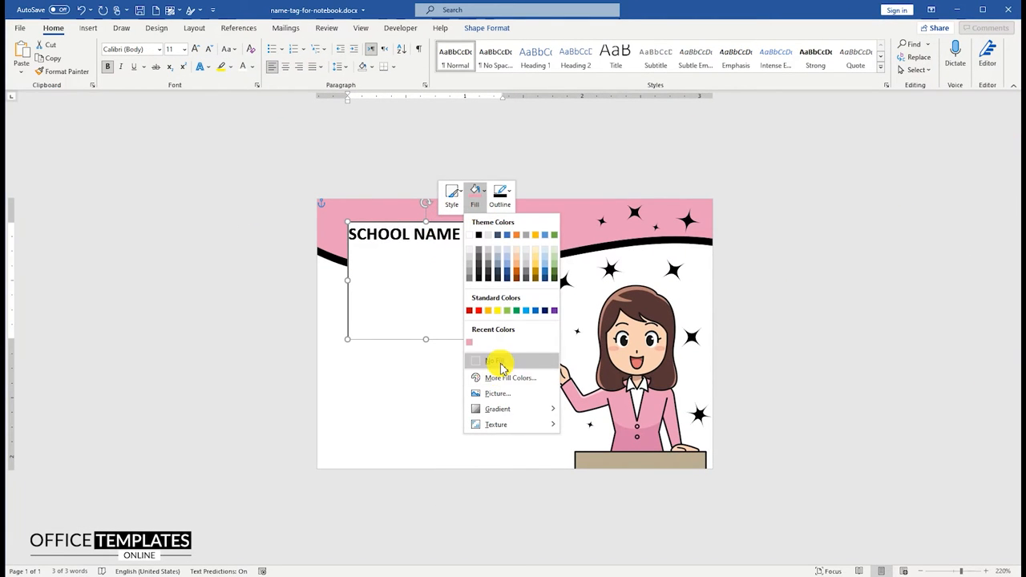
pyautogui.click(501, 192)
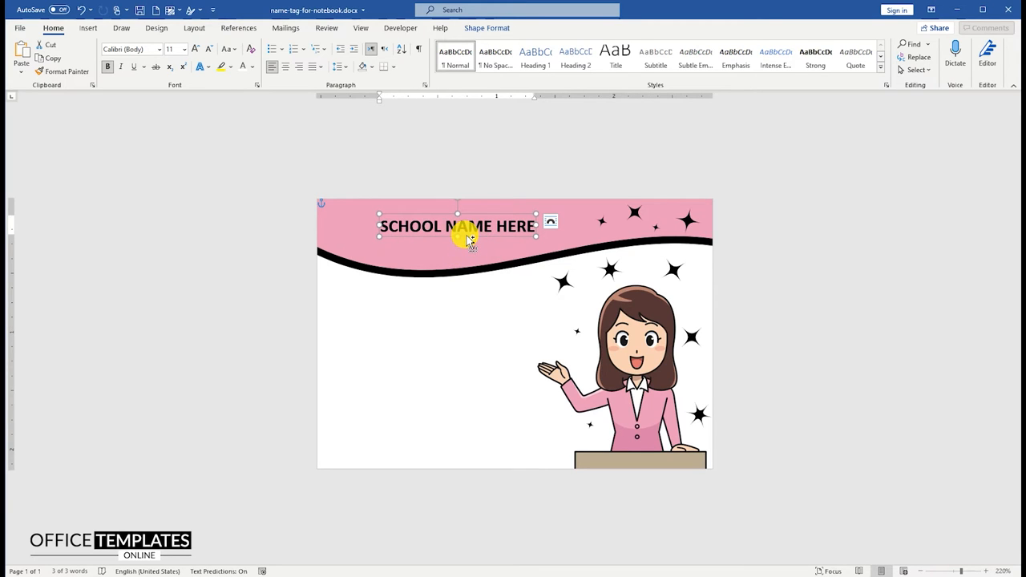
# Step: Duplicate the box below as a smaller white CAMPUS NAME line
pyautogui.moveTo(469, 225); pyautogui.dragTo(457, 241)
pyautogui.write('CAMPUS NAME')
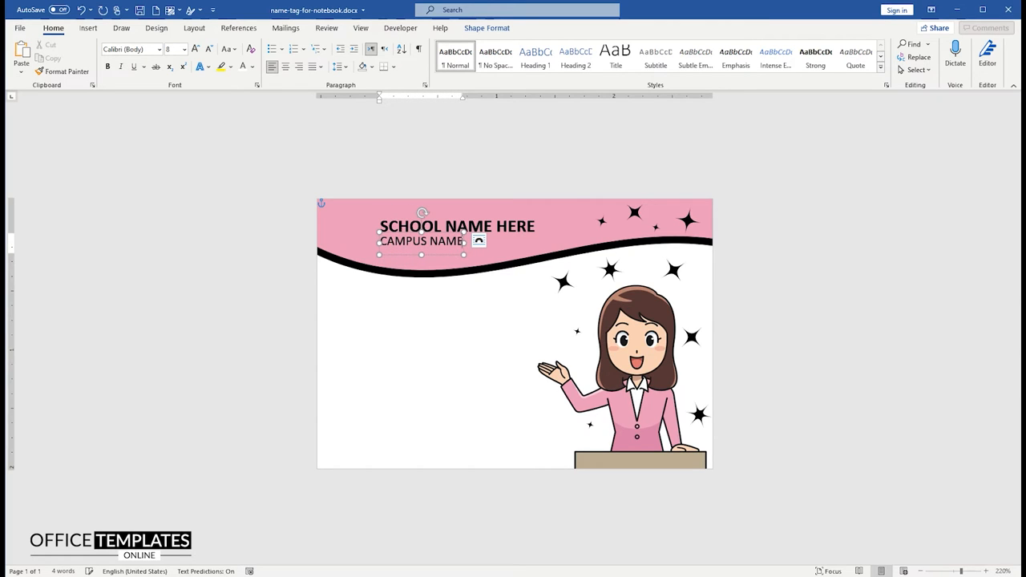
pyautogui.doubleClick(411, 241)
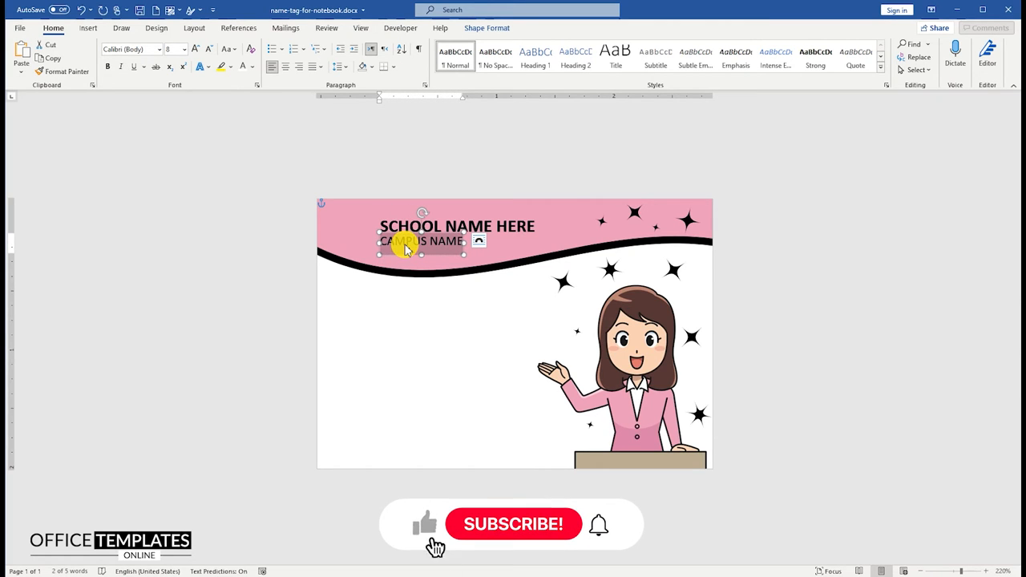
pyautogui.click(245, 67)
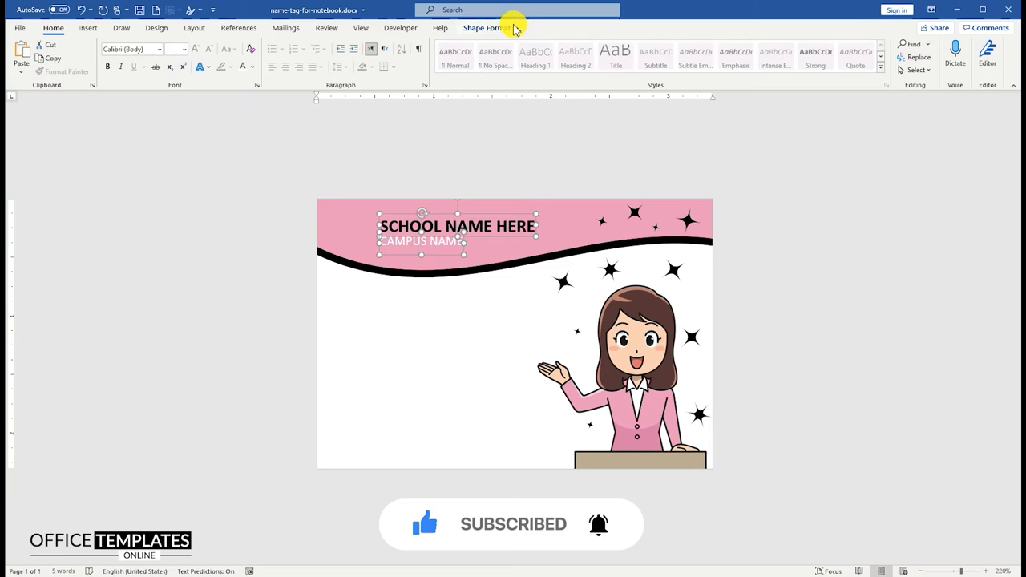
pyautogui.click(497, 29)
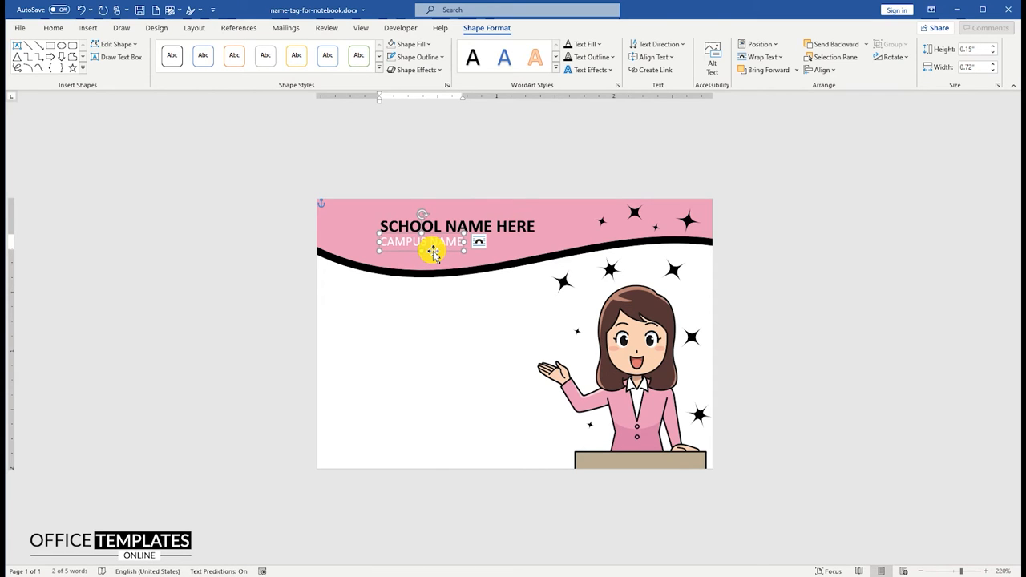
pyautogui.click(46, 29)
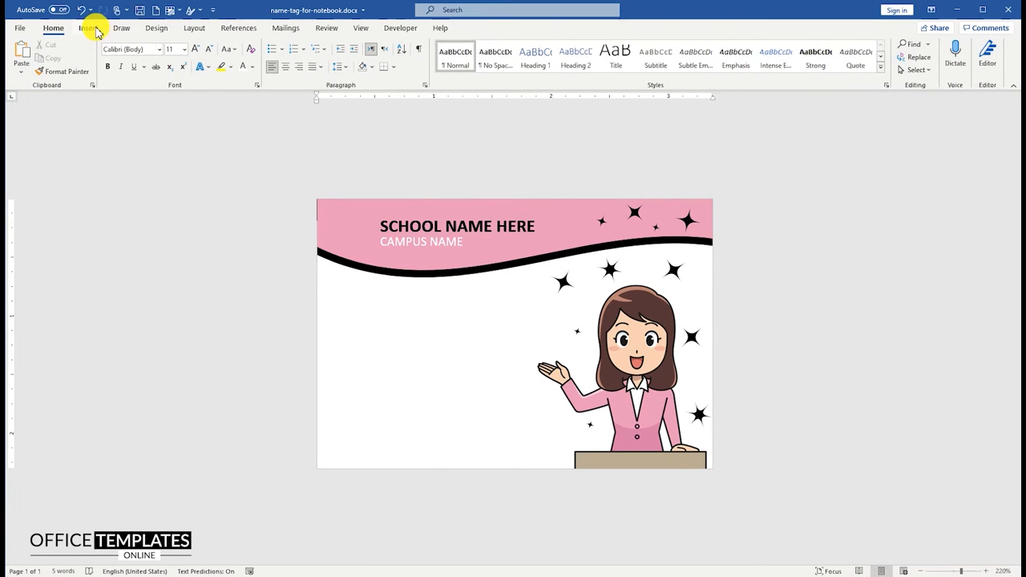
# Step: Insert the black leaf logo floating in front and place it left of the school name
pyautogui.click(90, 29)
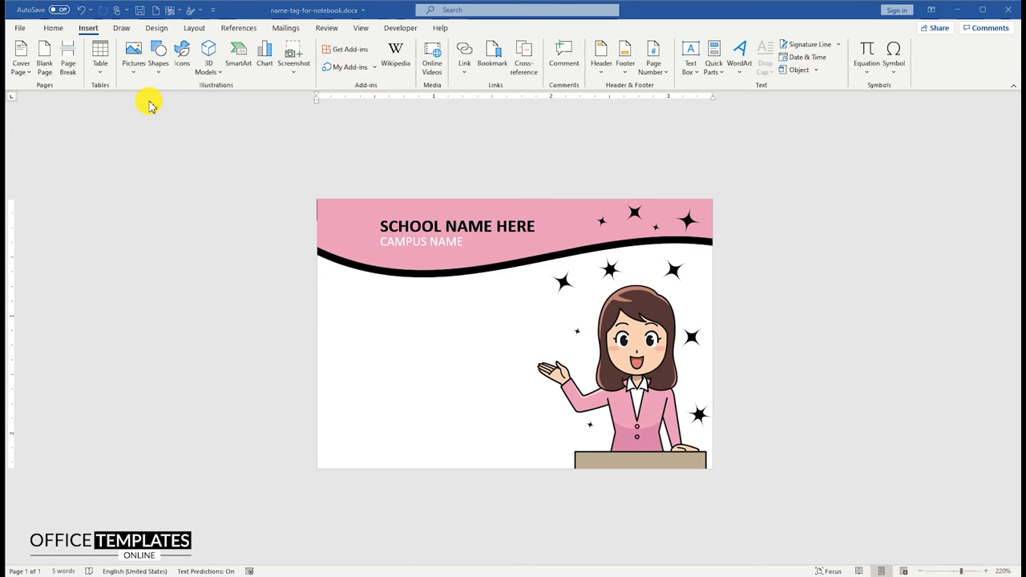
pyautogui.click(521, 298)
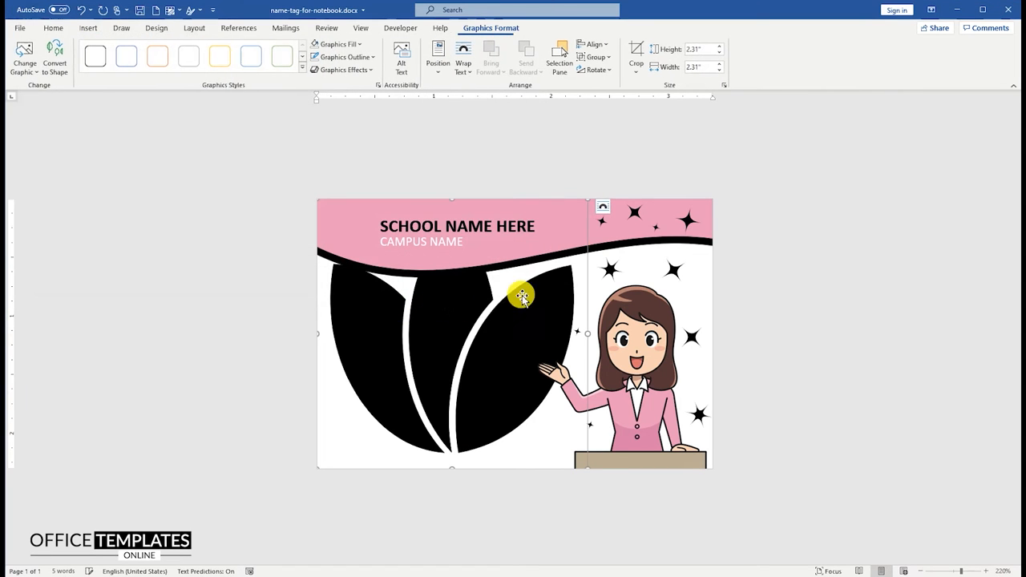
pyautogui.click(603, 206)
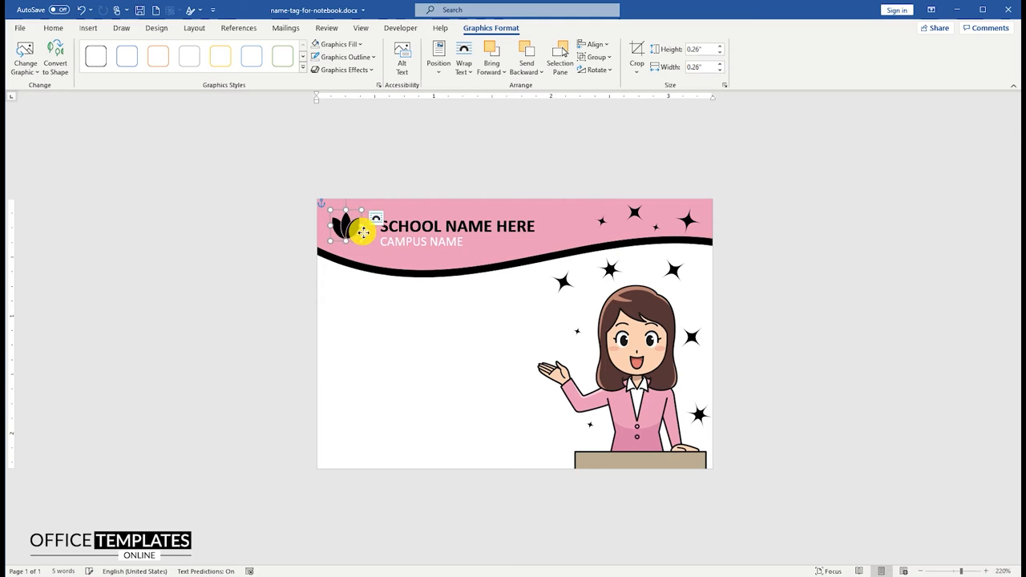
pyautogui.moveTo(363, 232); pyautogui.dragTo(372, 247)
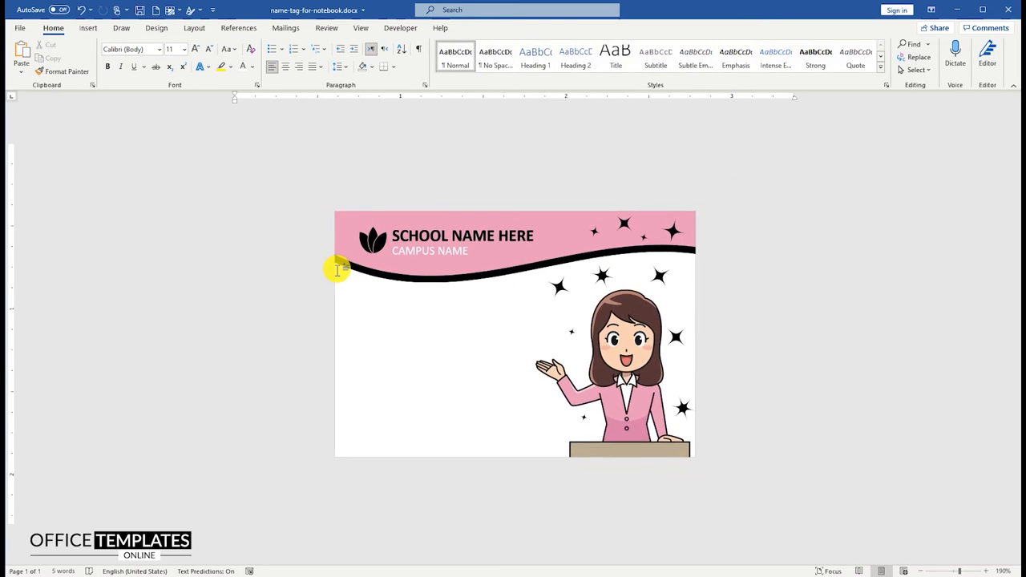
pyautogui.click(81, 28)
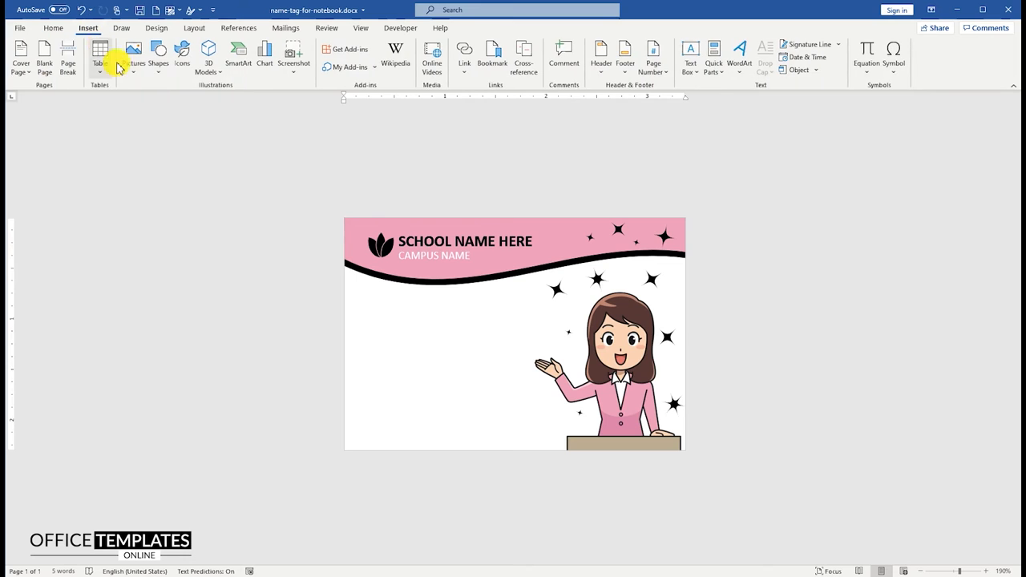
# Step: Draw a thin bar along the card's bottom edge and colour it pink
pyautogui.click(160, 54)
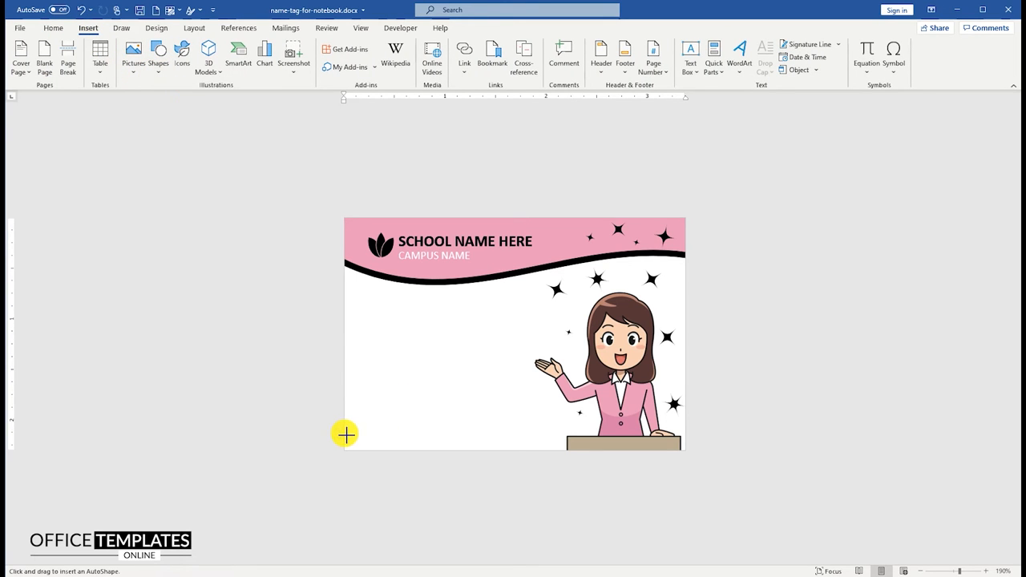
pyautogui.moveTo(345, 433); pyautogui.dragTo(690, 455)
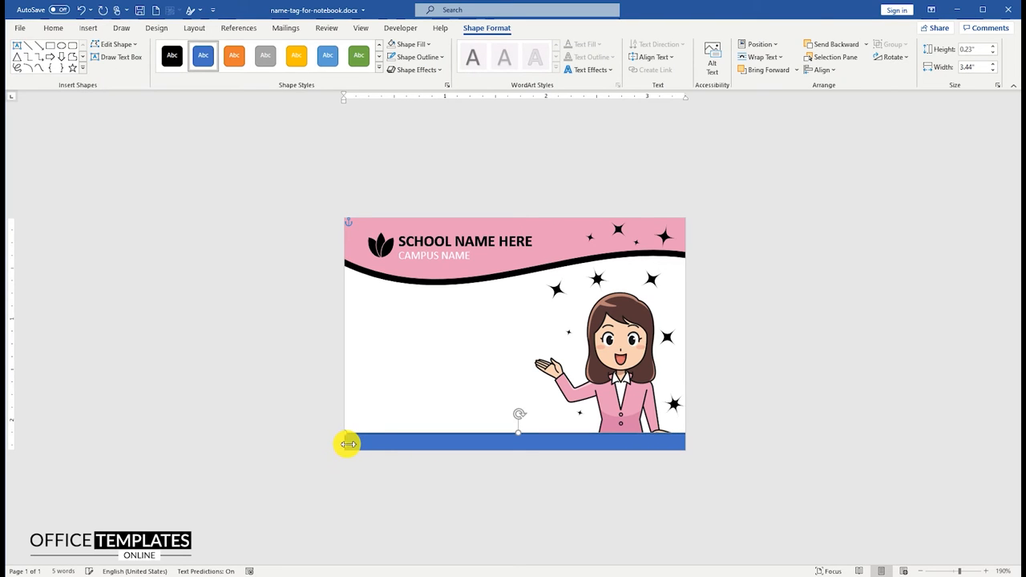
pyautogui.click(414, 468)
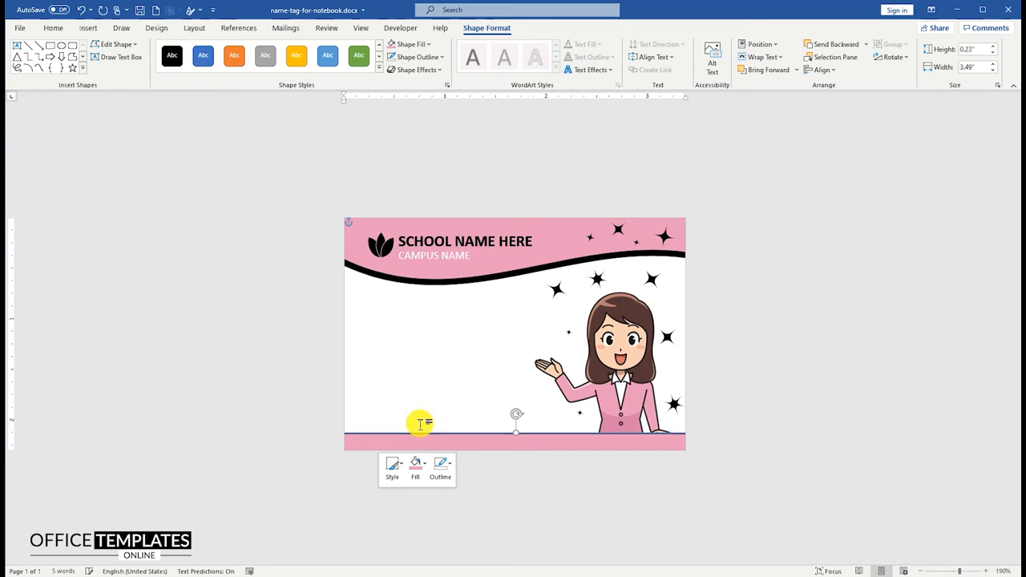
pyautogui.click(443, 464)
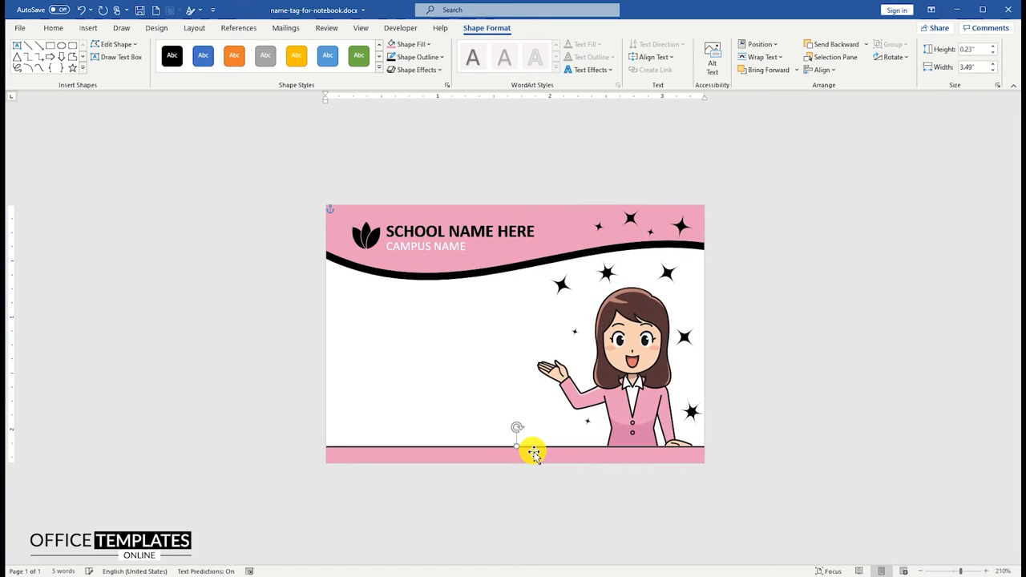
pyautogui.moveTo(735, 386)
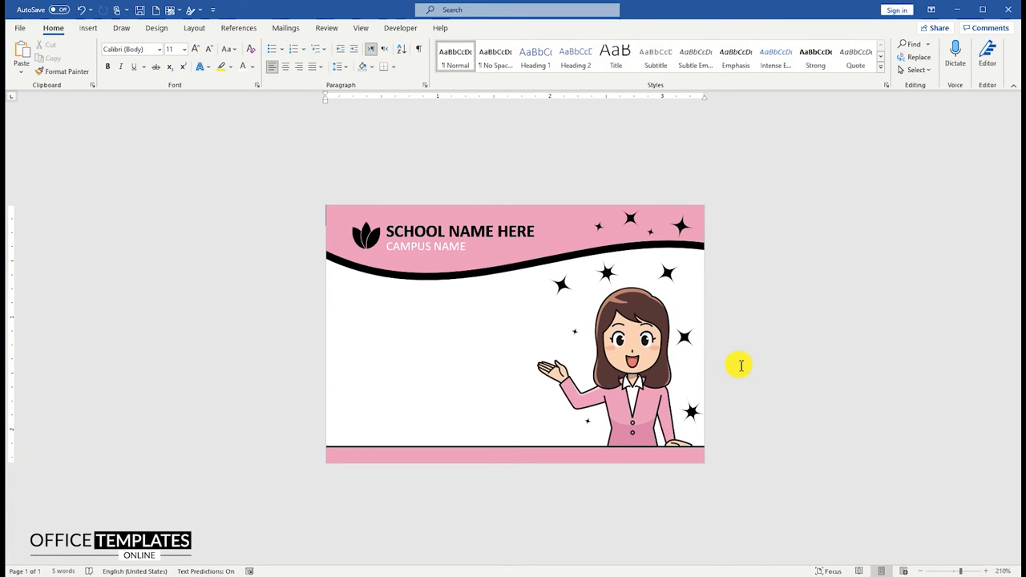
pyautogui.click(87, 29)
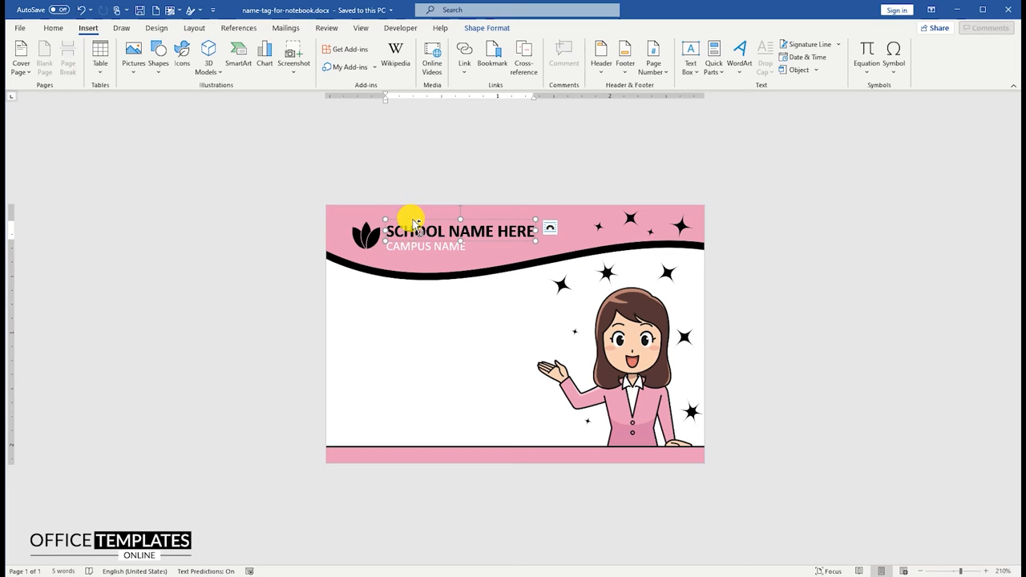
# Step: Copy the school name box into the white area, enlarge it and enter Name:
pyautogui.moveTo(410, 231); pyautogui.dragTo(424, 304)
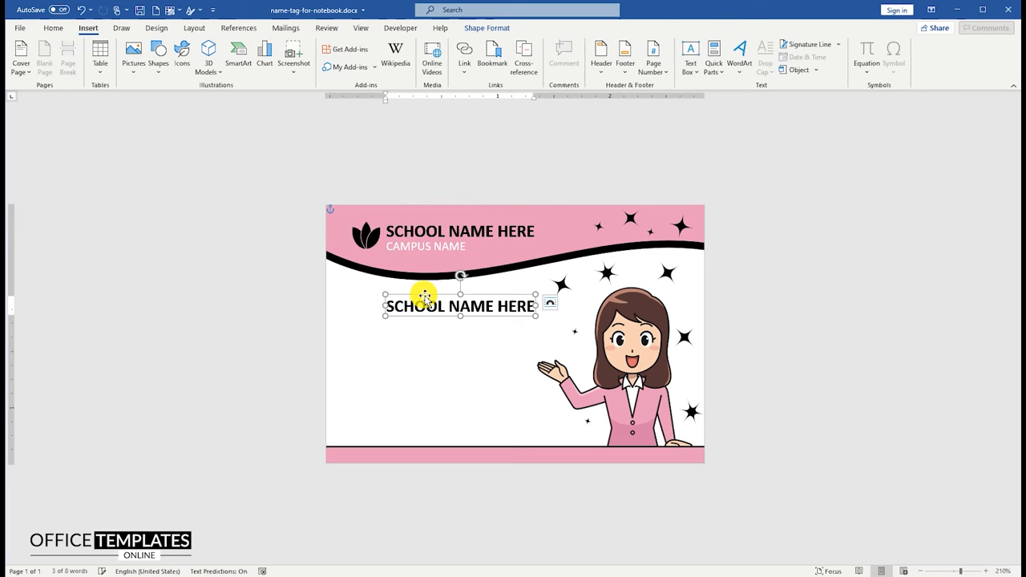
pyautogui.moveTo(425, 295); pyautogui.dragTo(379, 292)
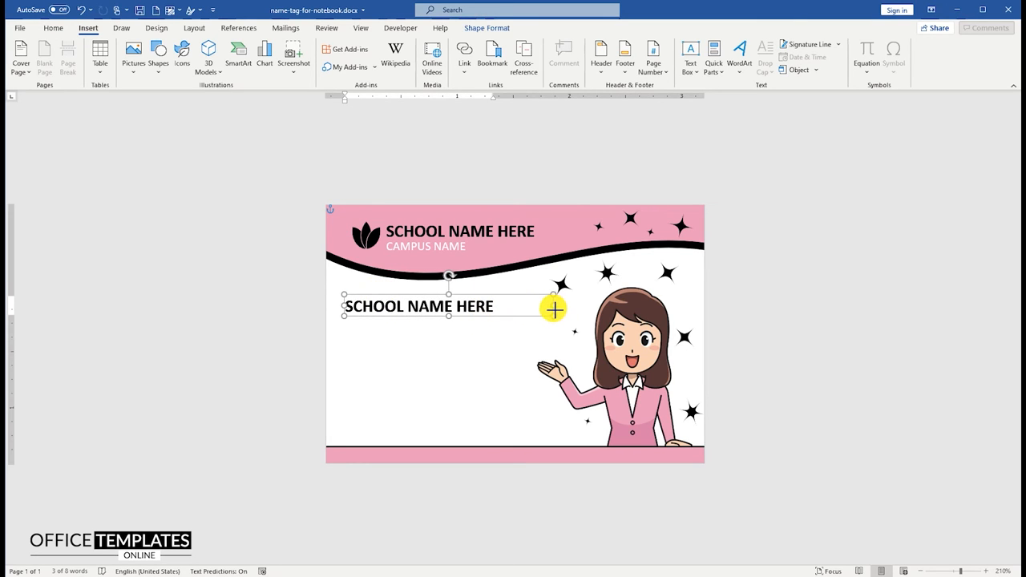
pyautogui.moveTo(555, 308); pyautogui.dragTo(451, 426)
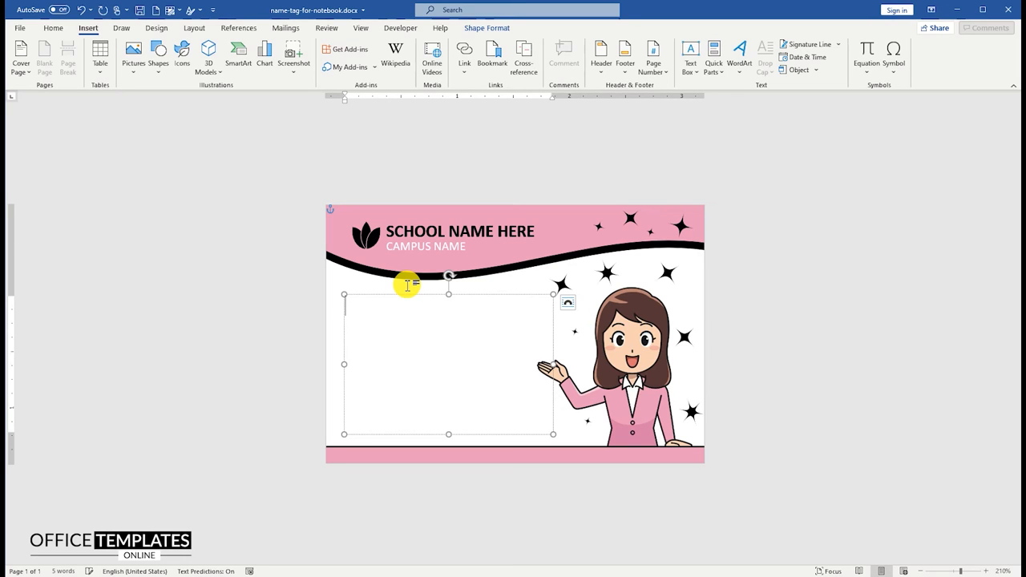
pyautogui.write('Name:')
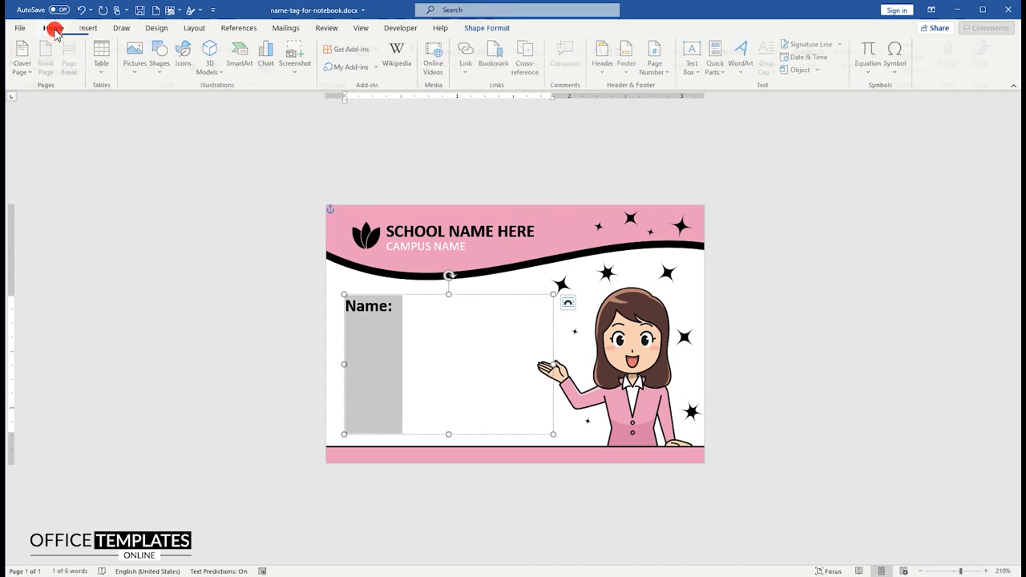
# Step: Set an underline-leader tab stop so a blank writing line follows Name:
pyautogui.click(54, 28)
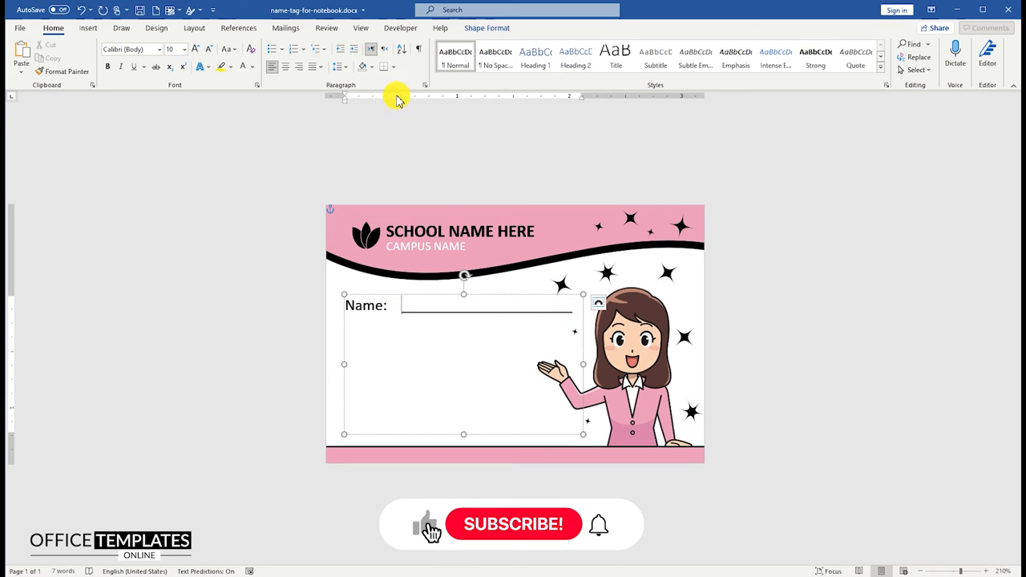
pyautogui.click(513, 523)
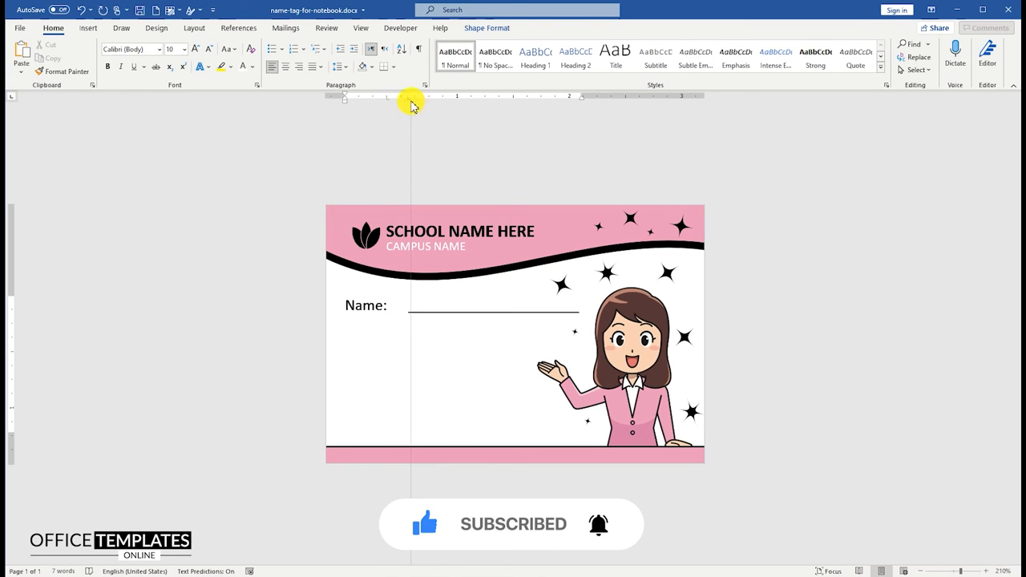
pyautogui.click(439, 317)
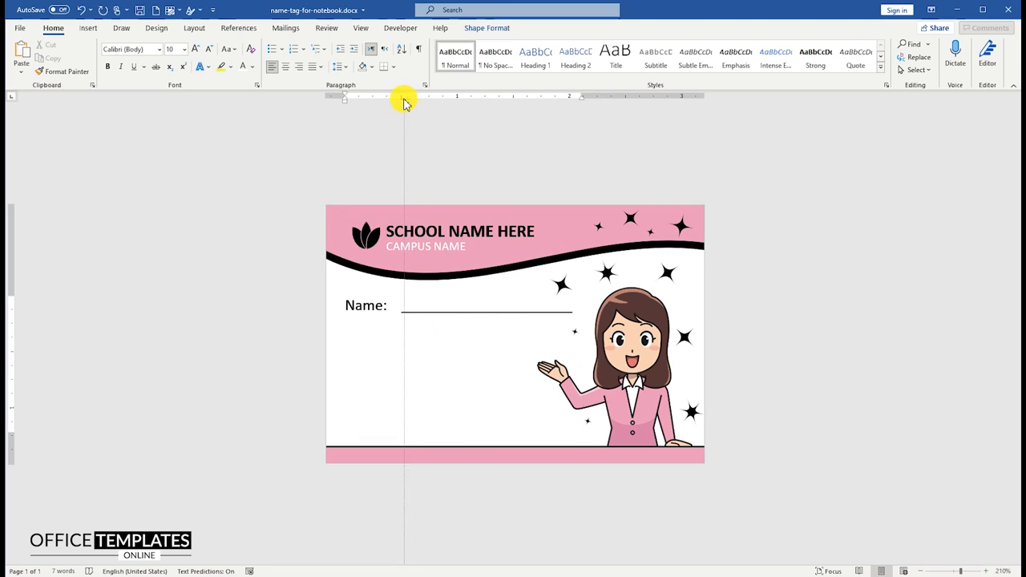
pyautogui.click(507, 313)
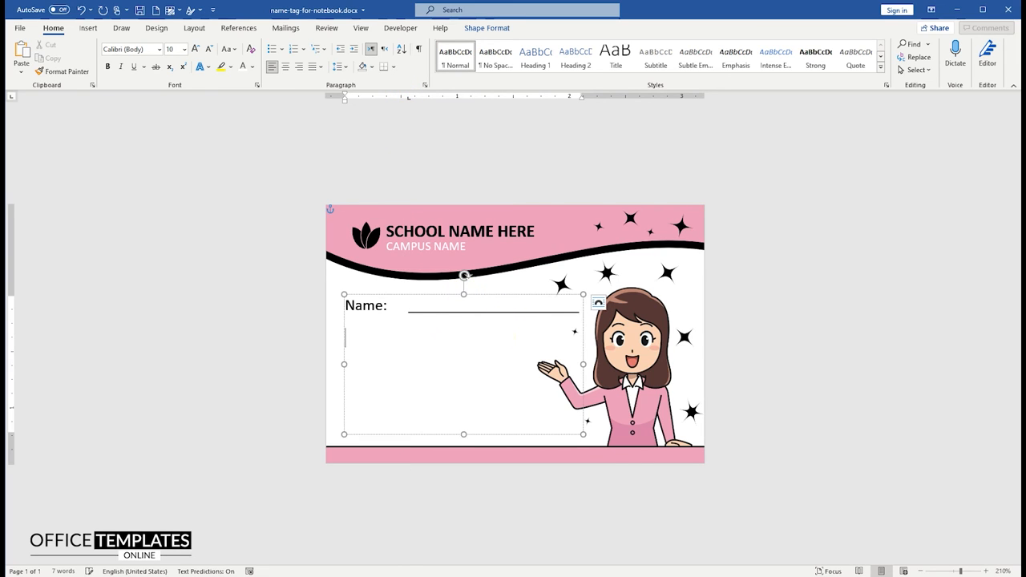
# Step: Add Subject:, Teacher: and Class: lines, each followed by a tab-leader blank
pyautogui.write('S')
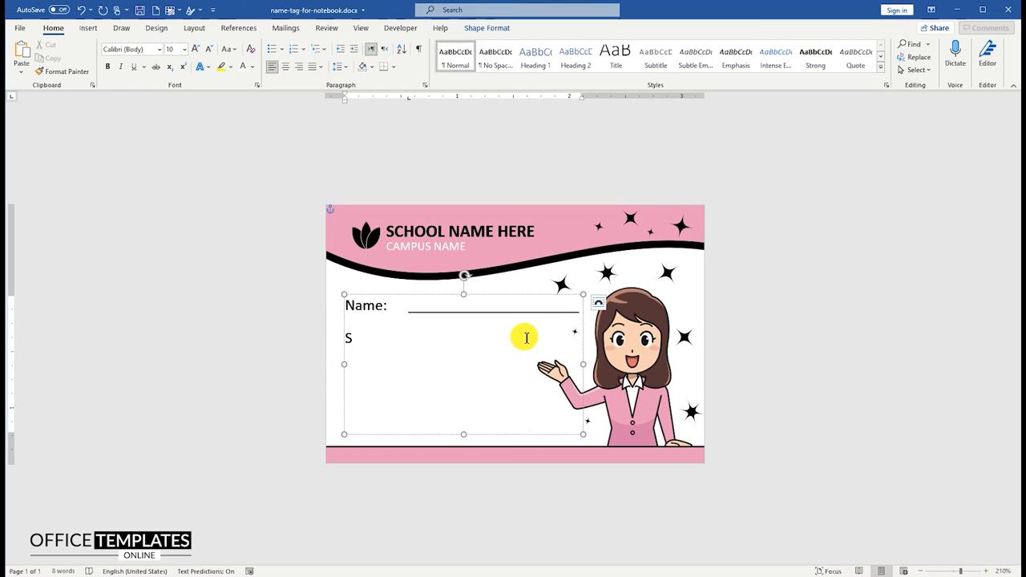
pyautogui.write('ubject:')
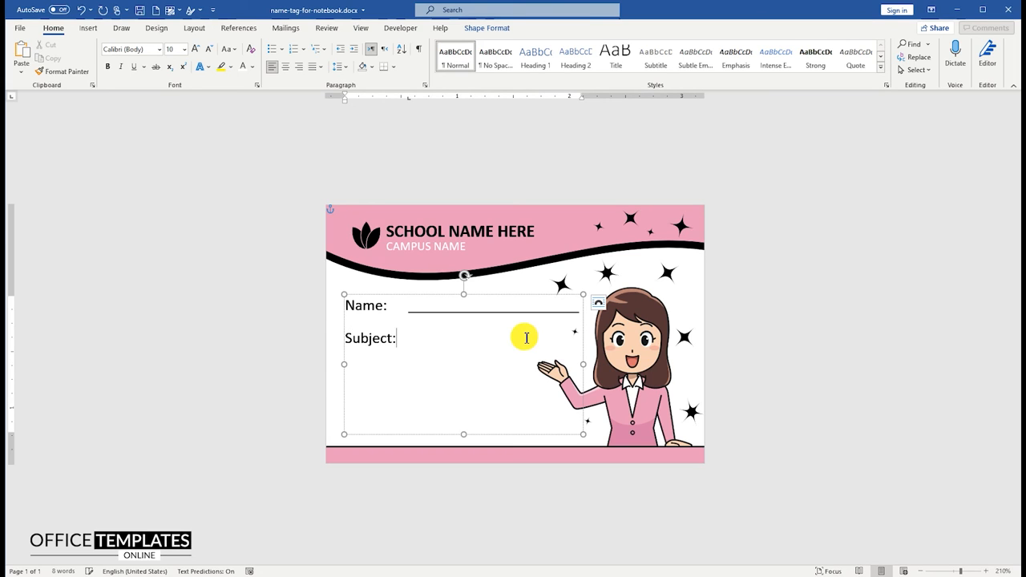
pyautogui.moveTo(500, 311)
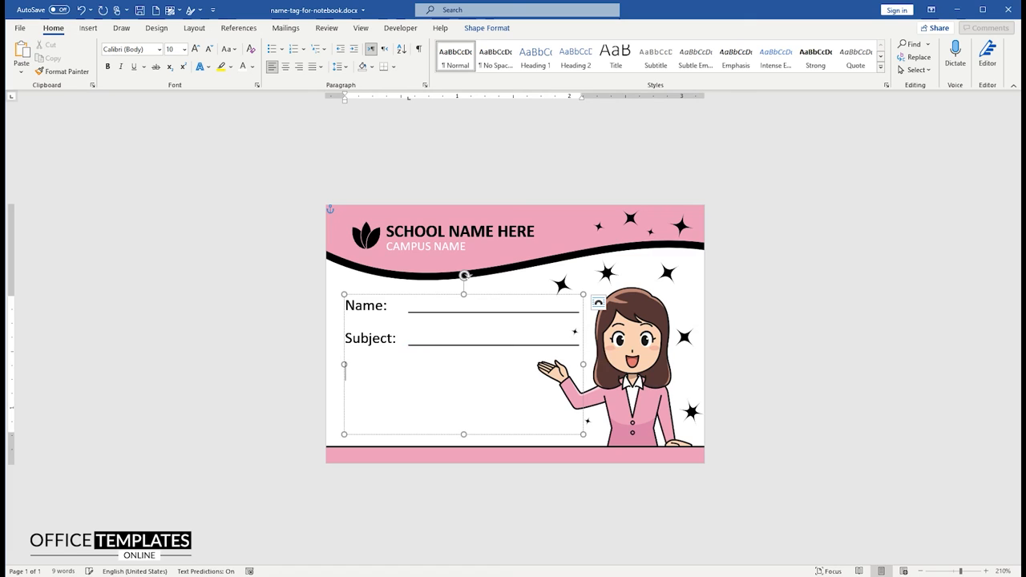
pyautogui.write('Teacher:')
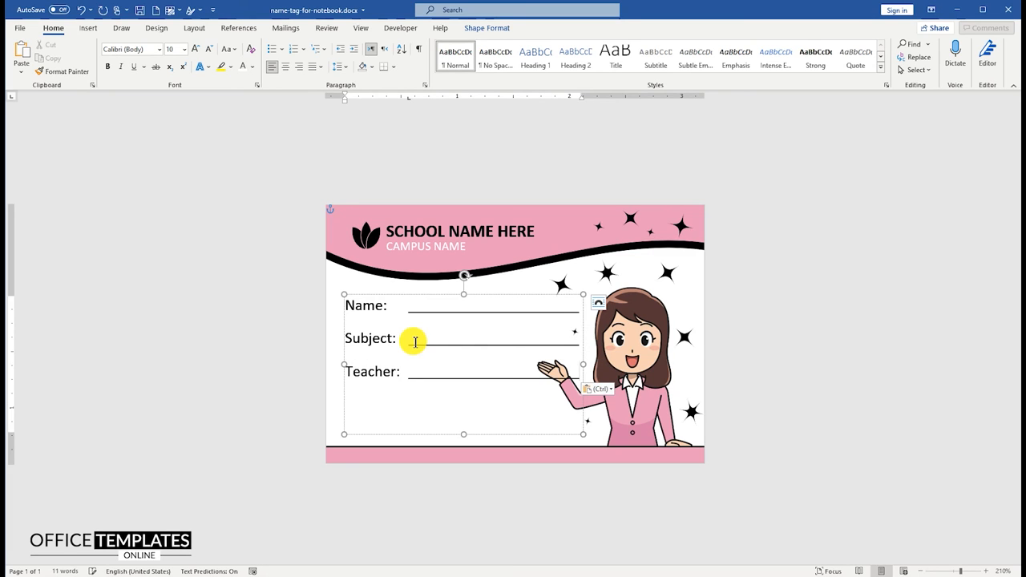
pyautogui.write('Class:')
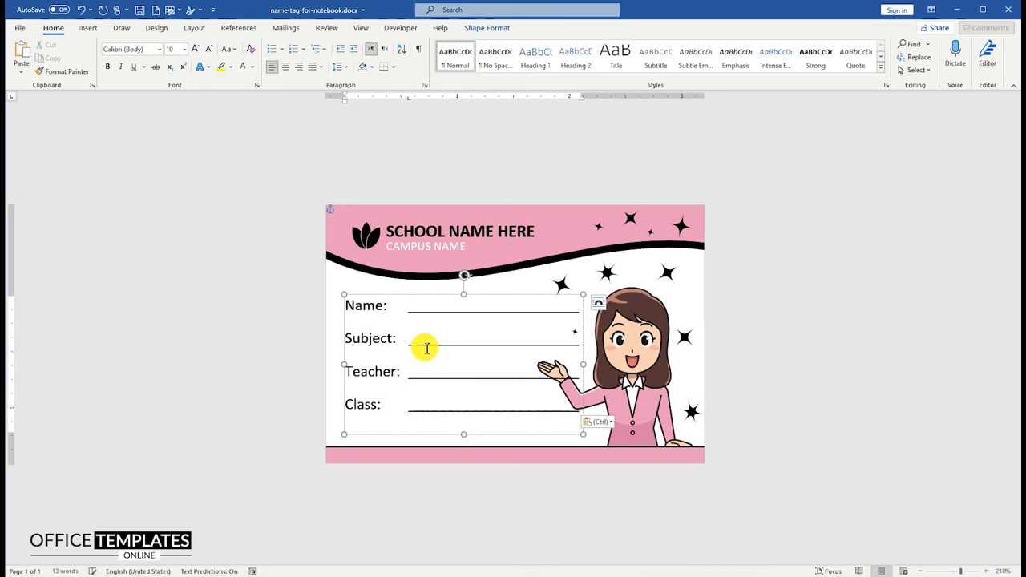
pyautogui.moveTo(563, 421)
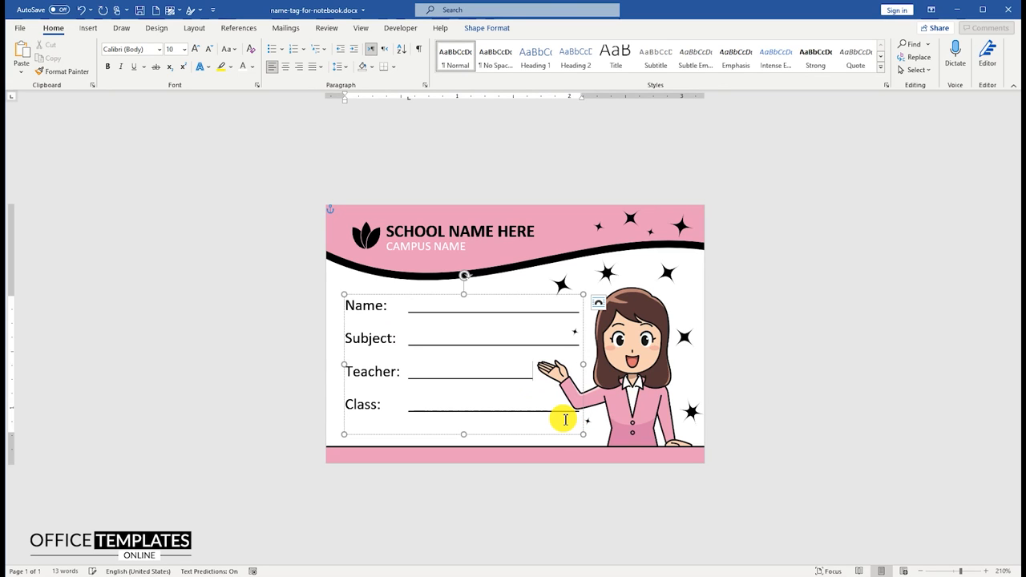
pyautogui.moveTo(742, 379)
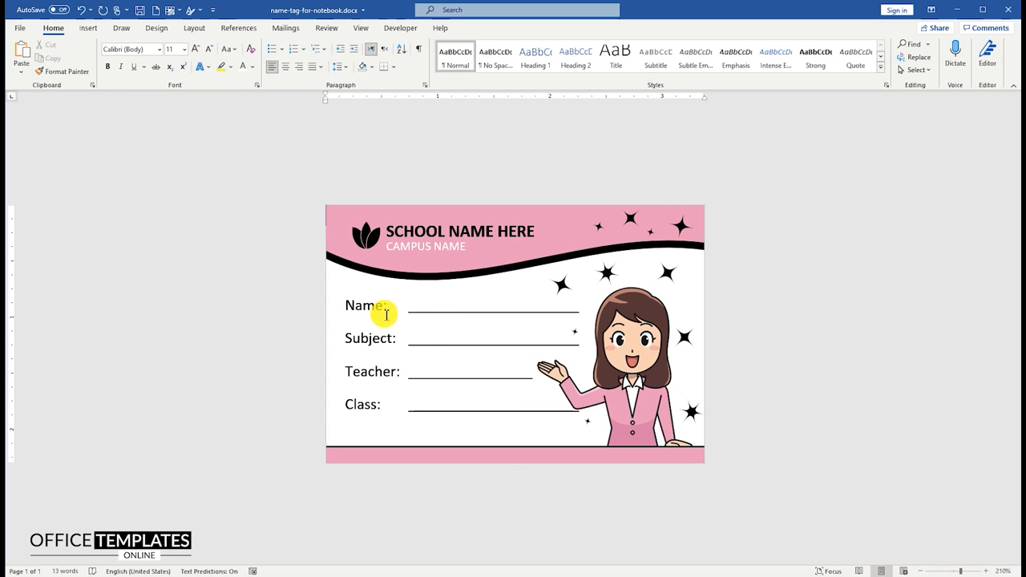
pyautogui.moveTo(462, 352)
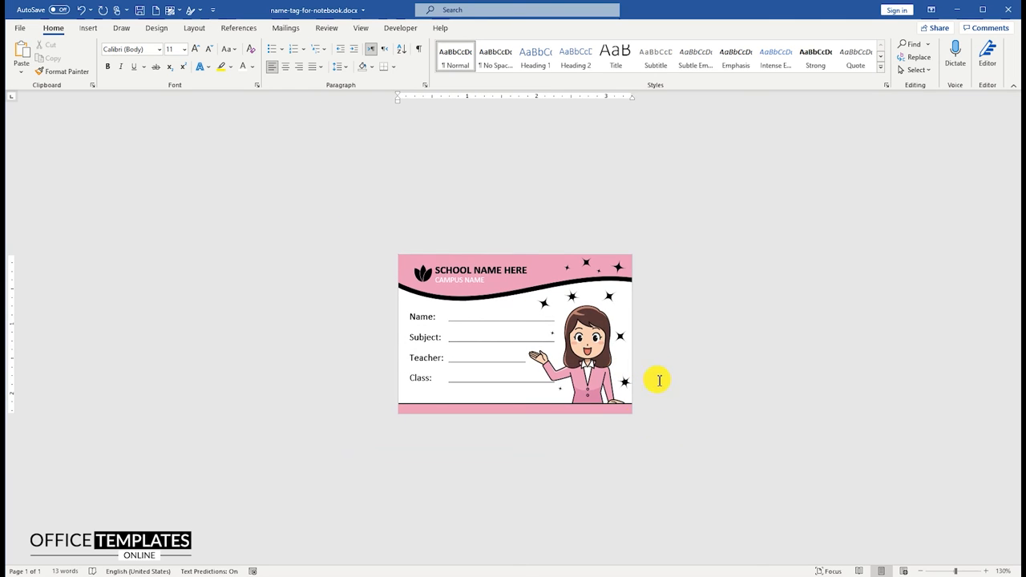
pyautogui.moveTo(478, 424)
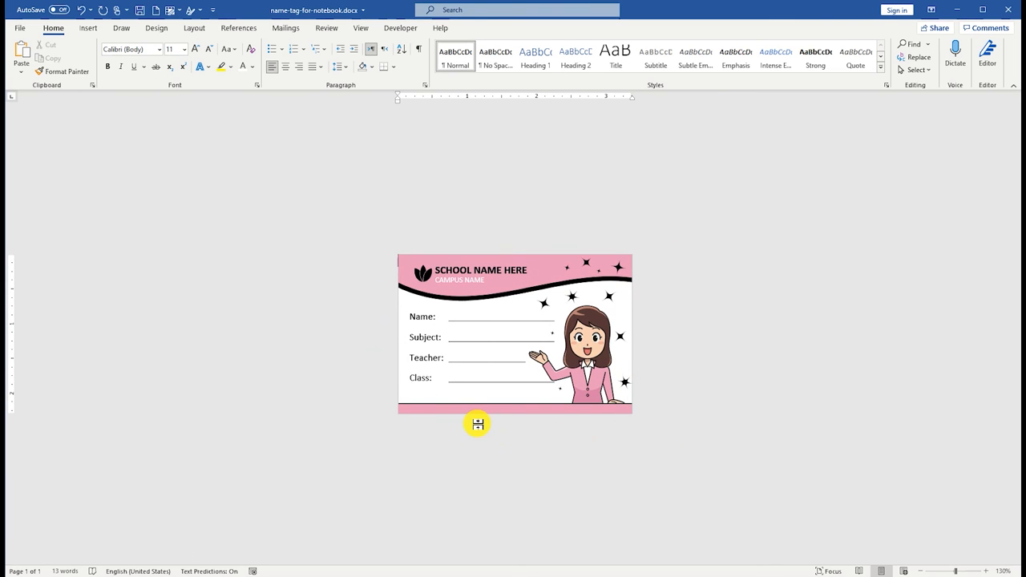